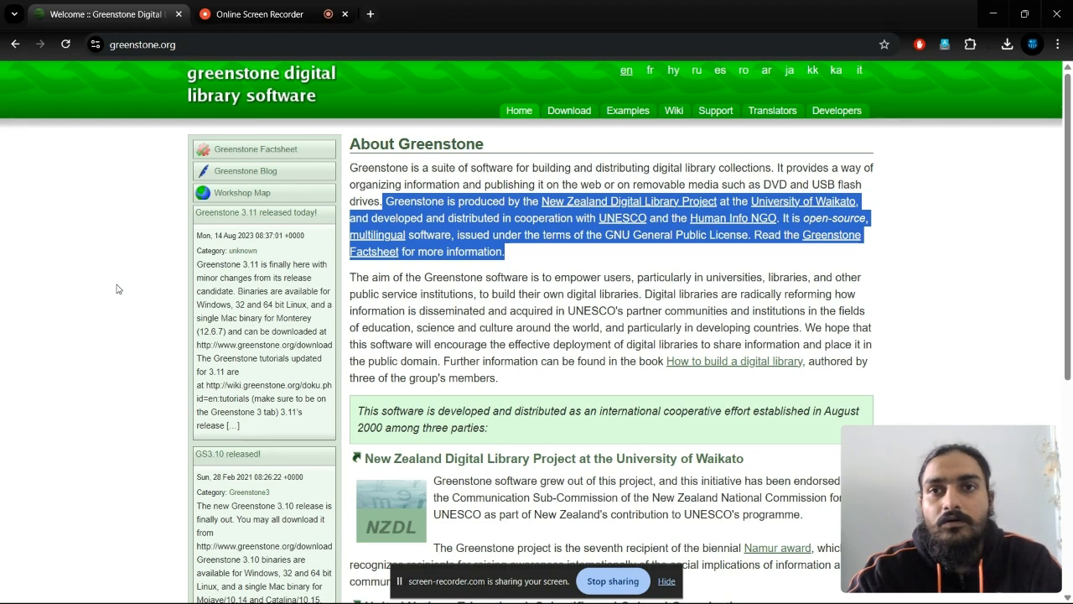
{"action": "mouse_move", "coordinate": [151, 211]}
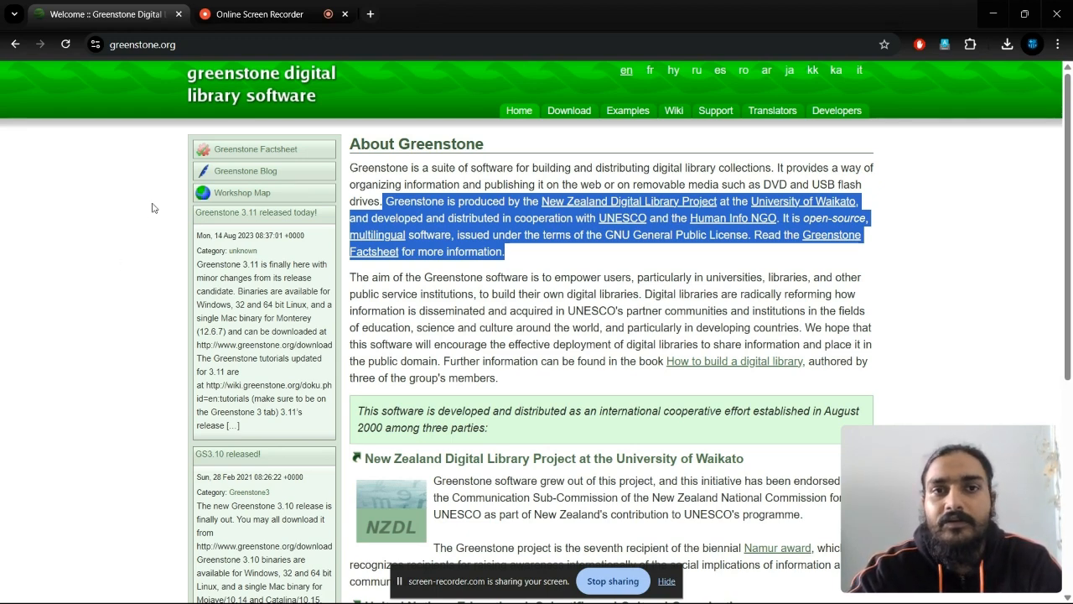
Switch from greenstone.org to the localhost My Greenstone Library home page
{"action": "left_click", "coordinate": [260, 13]}
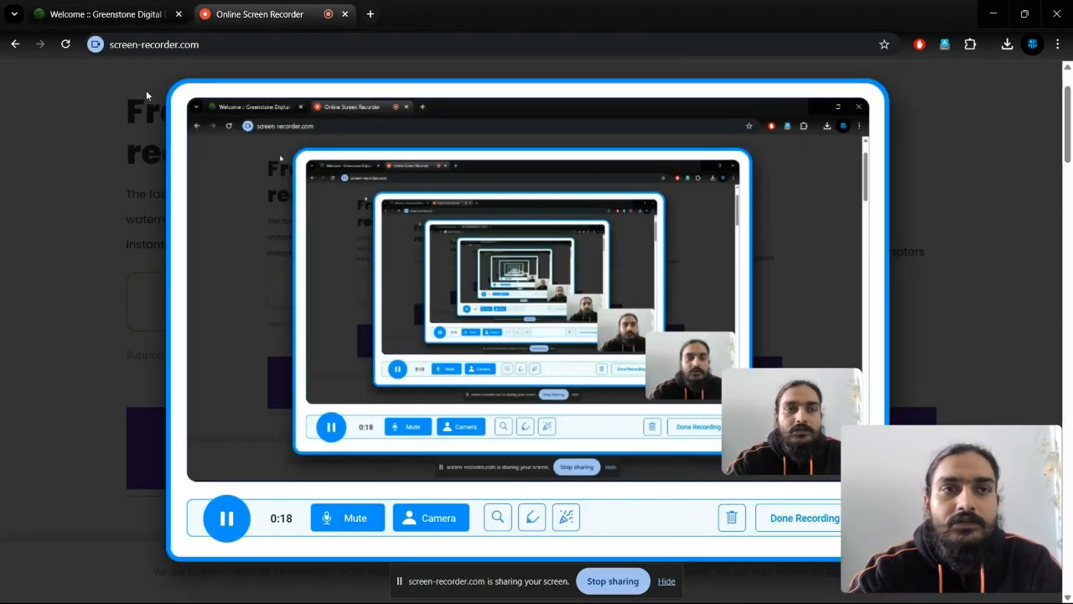
{"action": "mouse_move", "coordinate": [100, 13]}
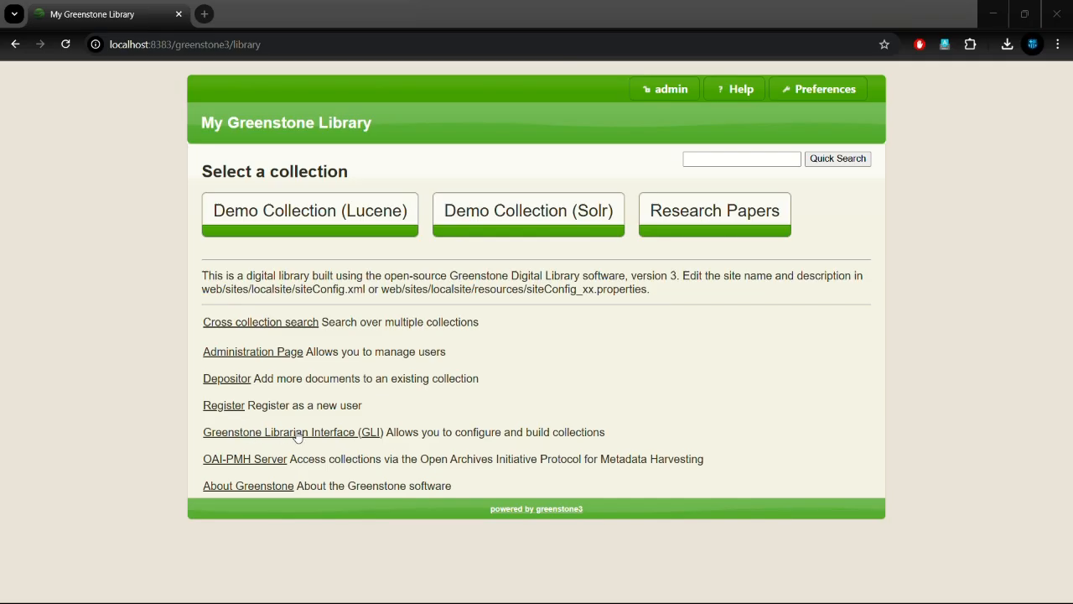
Sign in to the Librarian Interface as admin, opening the Research Papers collection
{"action": "left_click", "coordinate": [292, 433]}
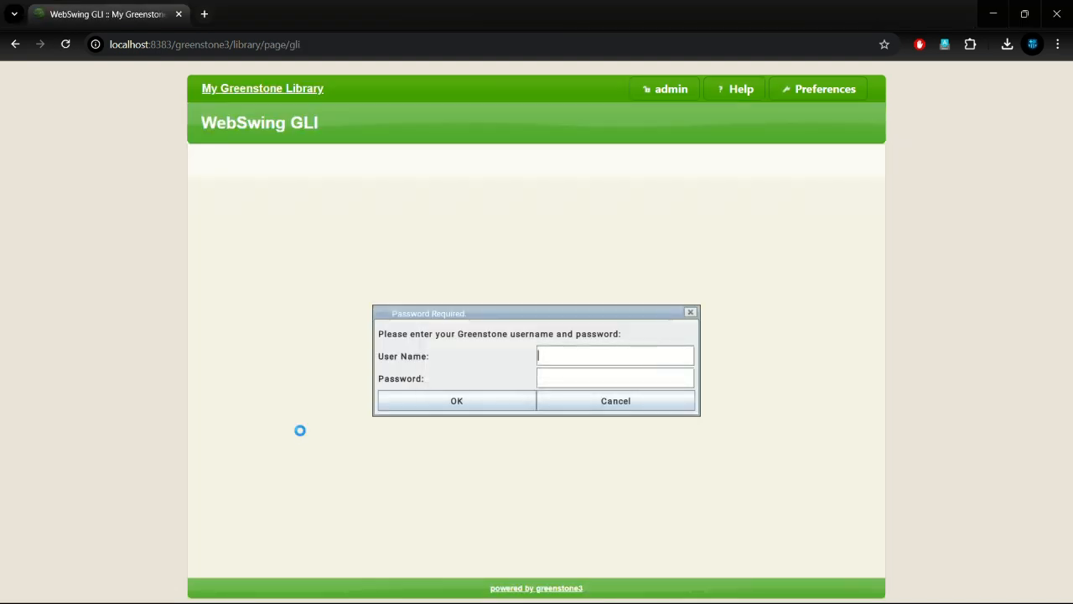
{"action": "type", "text": "admin"}
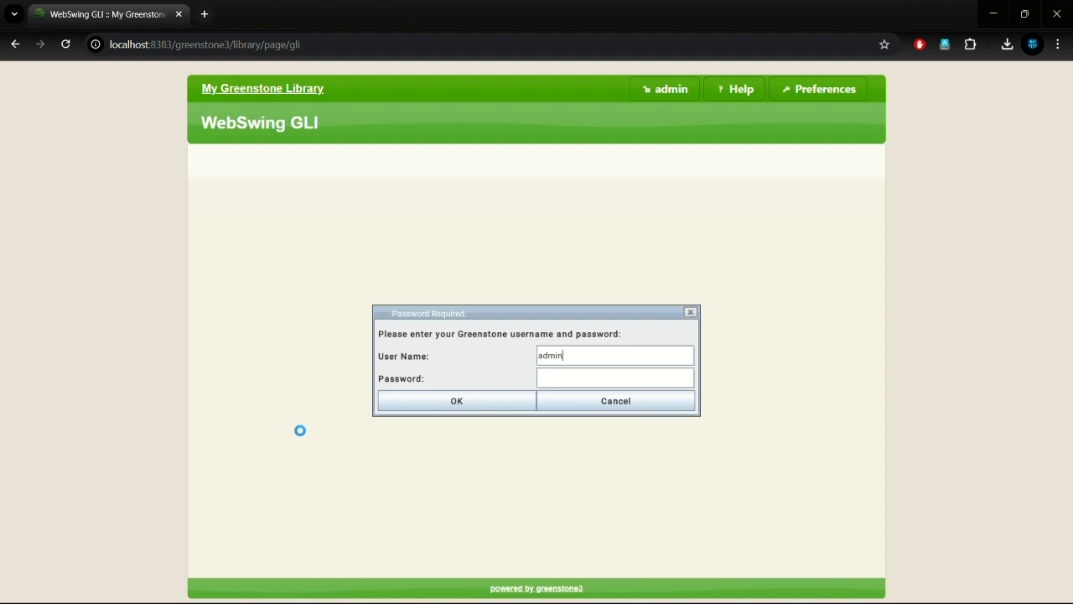
{"action": "type", "text": "***"}
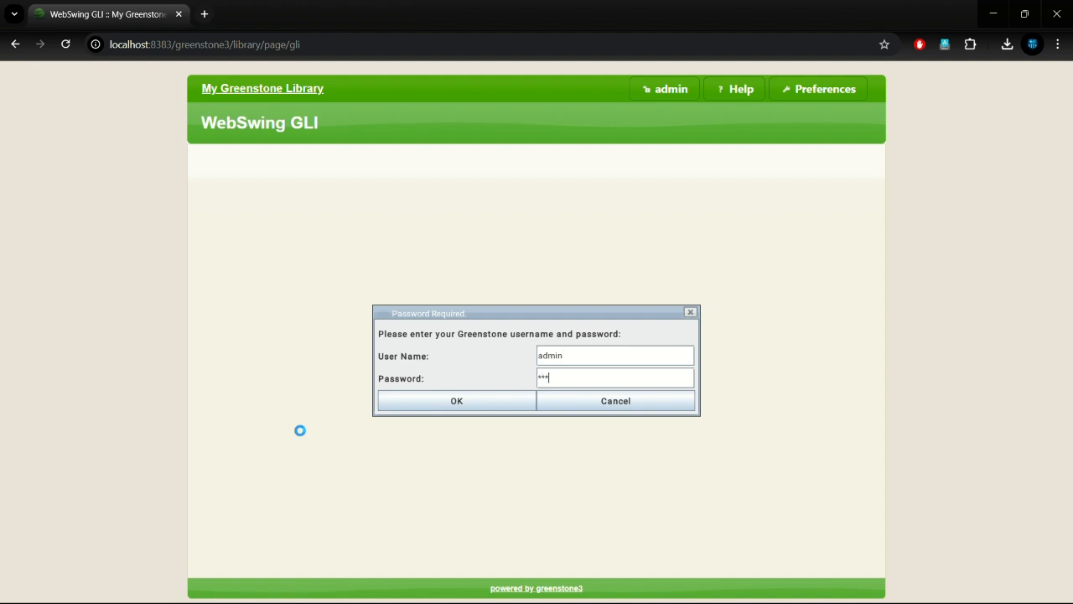
{"action": "left_click", "coordinate": [456, 399]}
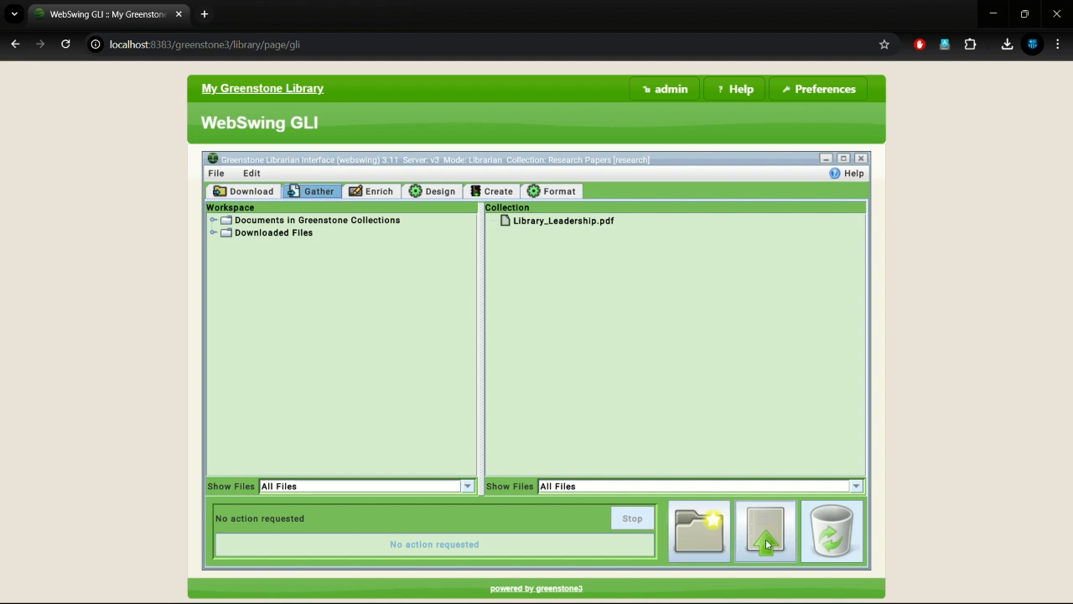
{"action": "mouse_move", "coordinate": [765, 530]}
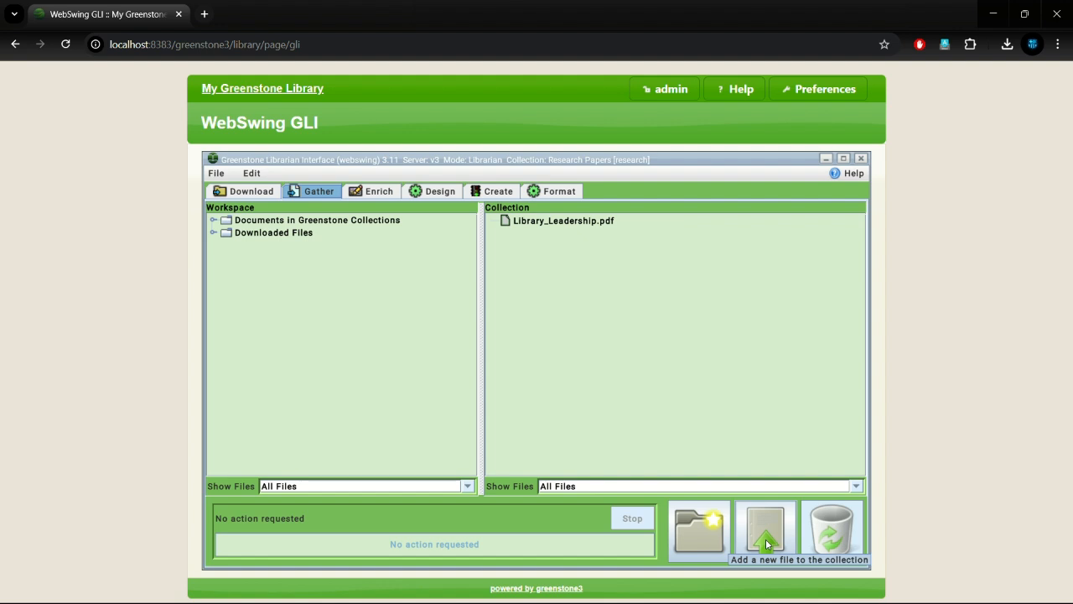
Import Sociology_research trends.docx from Desktop > Uploads > C1 into the collection
{"action": "left_click", "coordinate": [765, 528]}
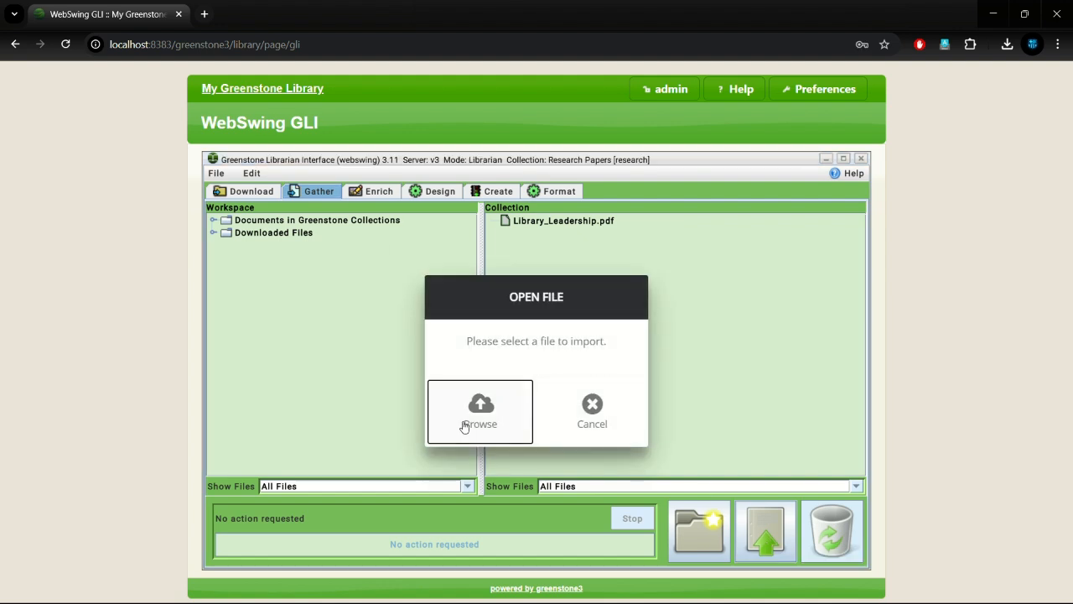
{"action": "left_click", "coordinate": [480, 411]}
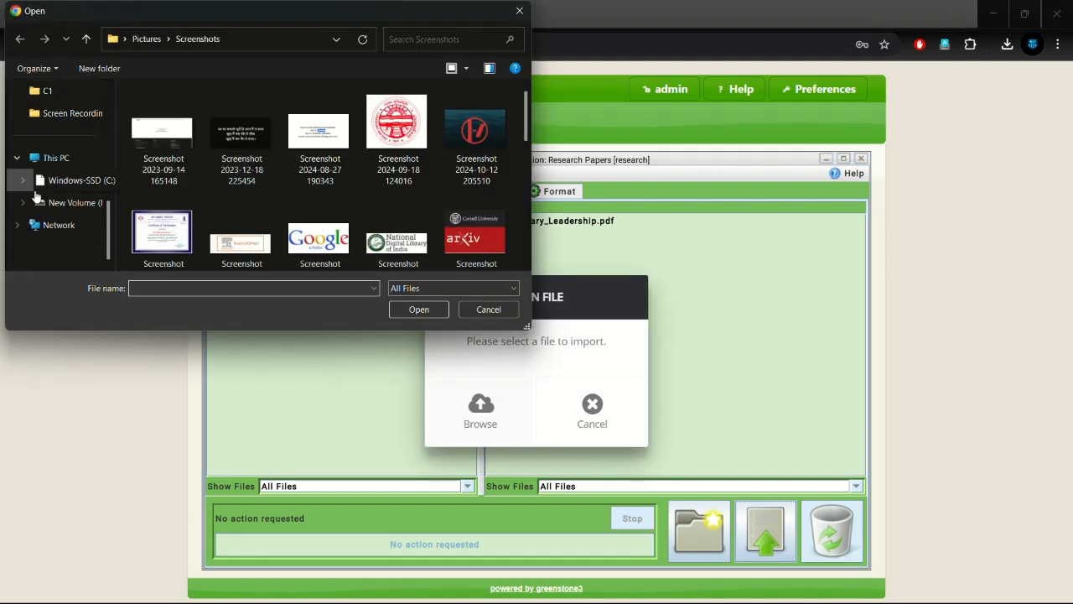
{"action": "left_click", "coordinate": [57, 184]}
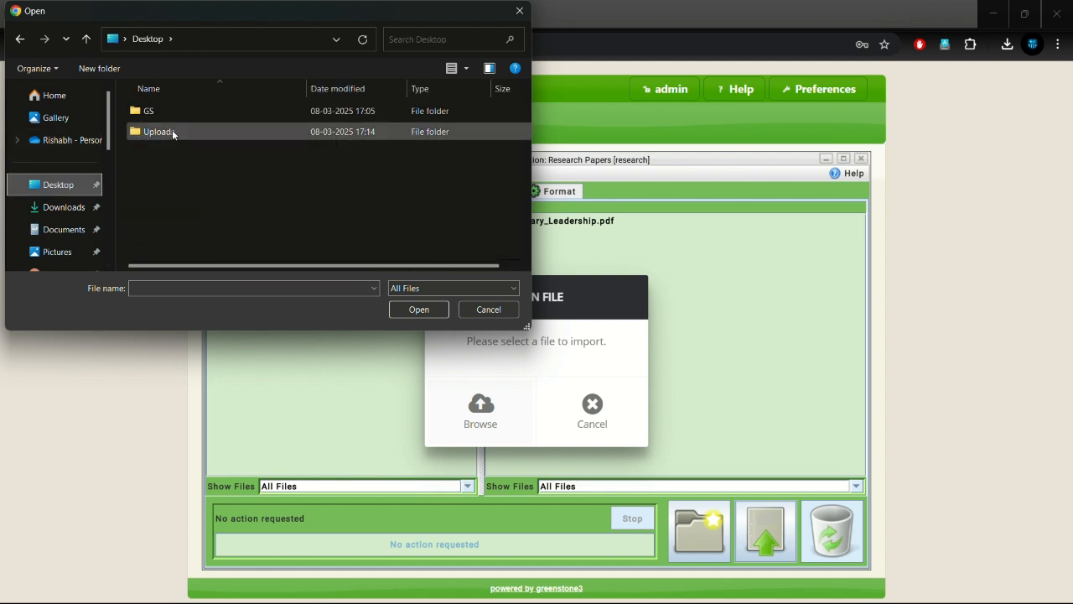
{"action": "double_click", "coordinate": [158, 130]}
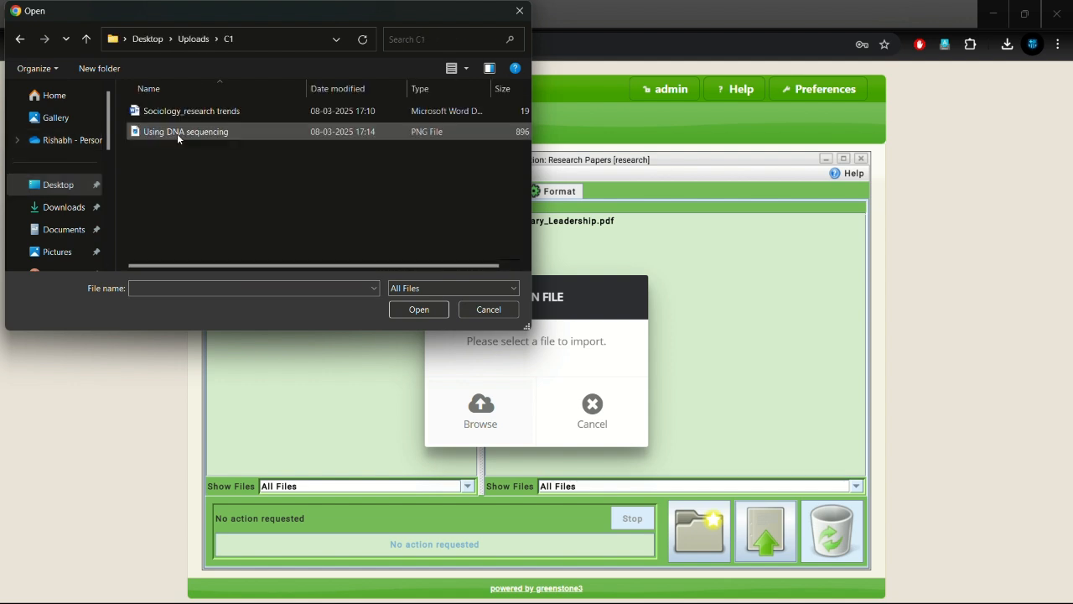
{"action": "left_click", "coordinate": [191, 111]}
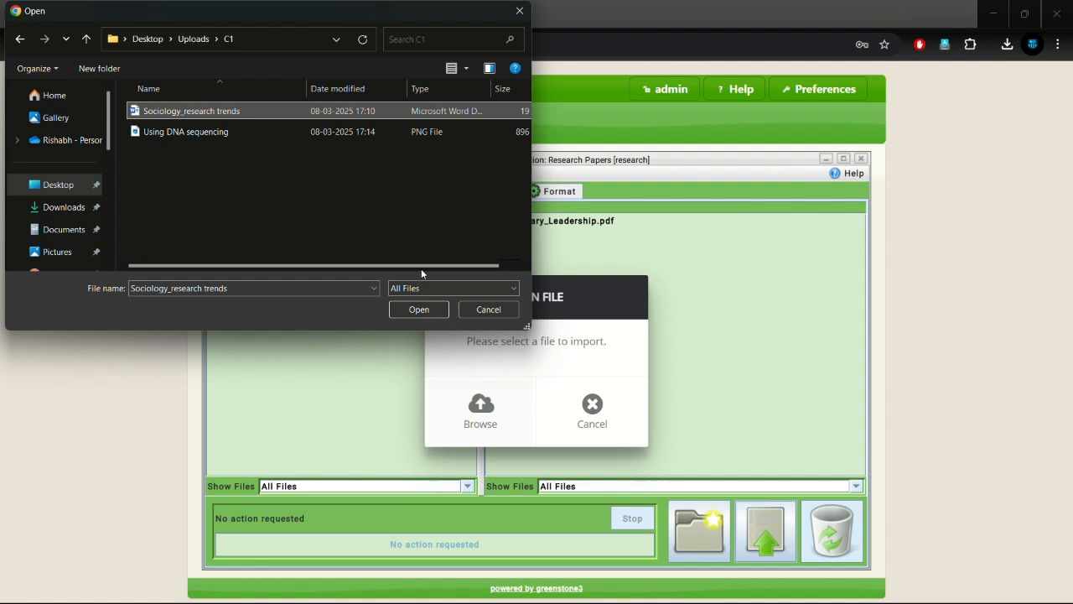
{"action": "left_click", "coordinate": [420, 308]}
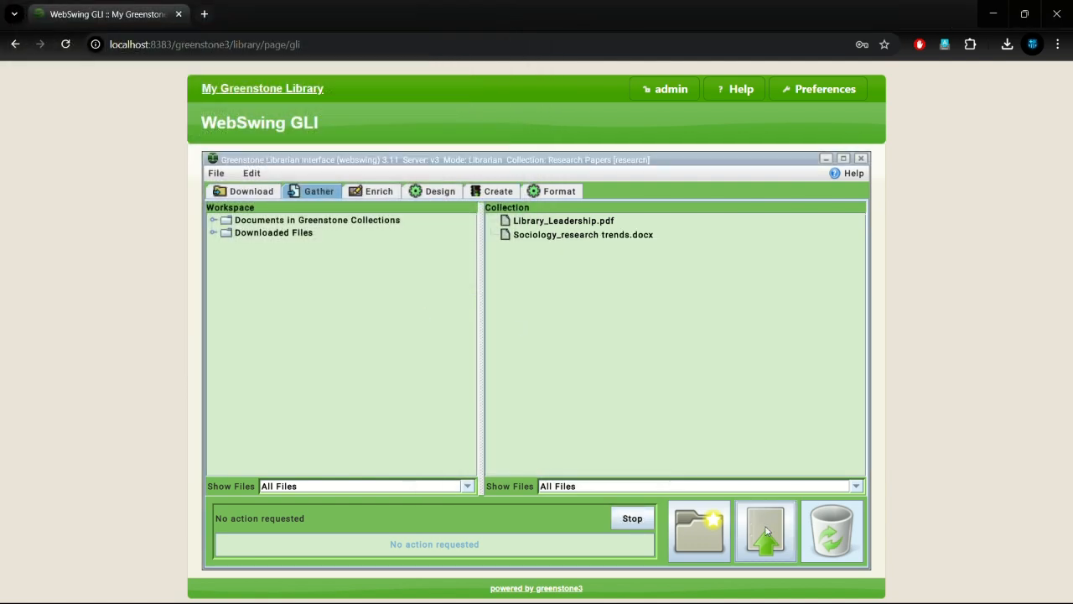
Import Using DNA sequencing.png as well and move on to editing metadata
{"action": "left_click", "coordinate": [765, 530]}
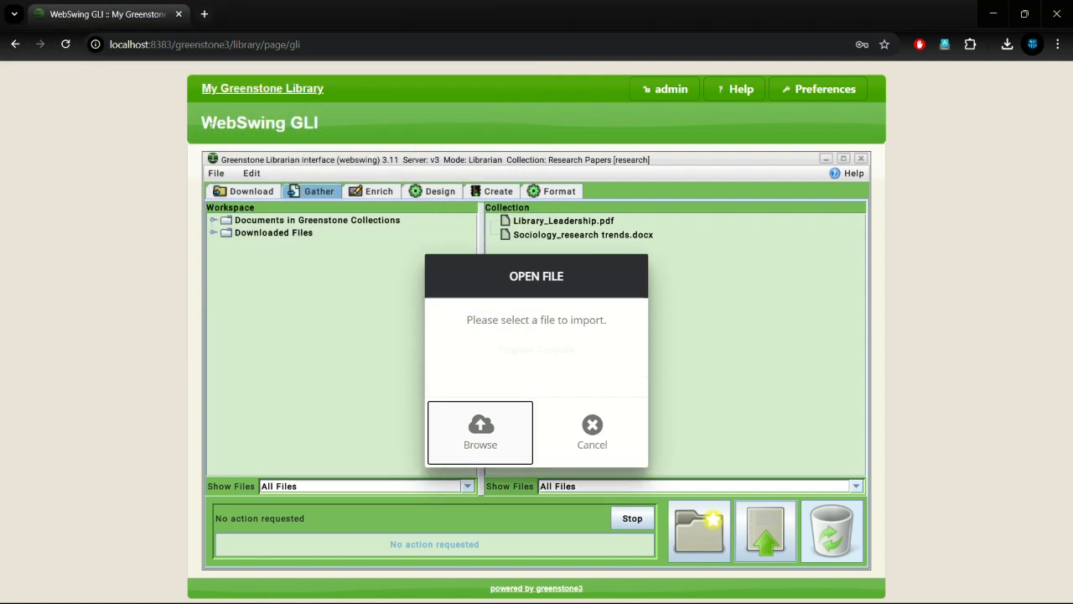
{"action": "left_click", "coordinate": [480, 427]}
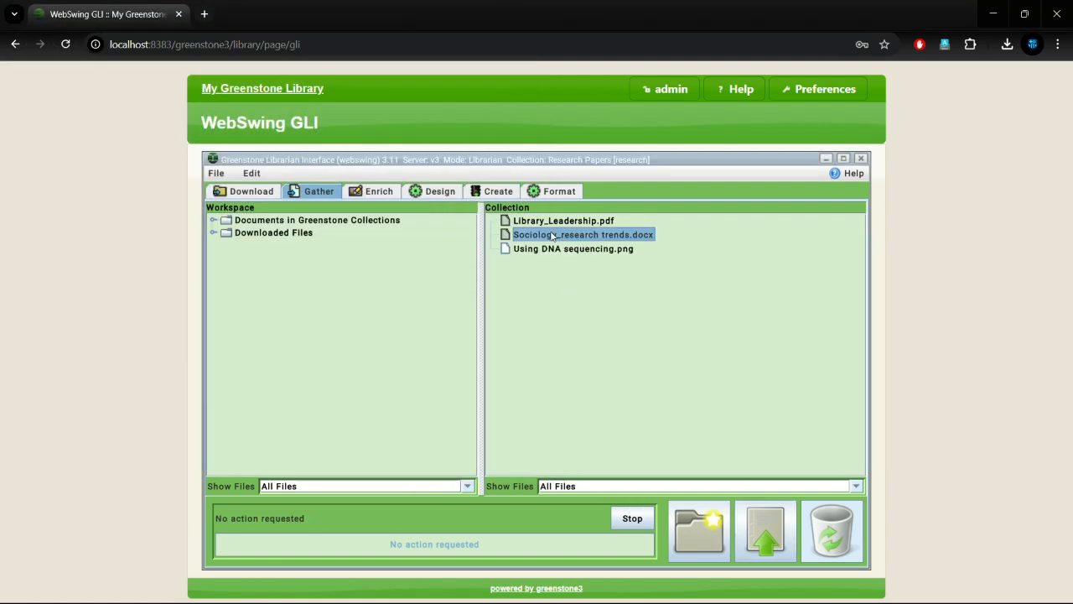
{"action": "left_click", "coordinate": [379, 191]}
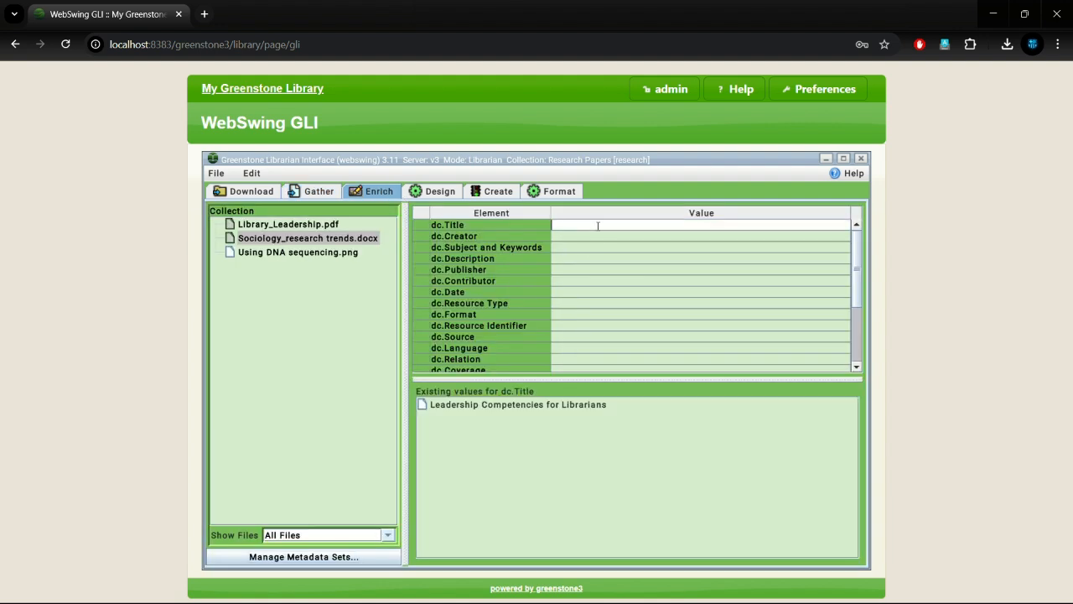
Give the Sociology document its title, subject keywords and resource type Document
{"action": "type", "text": "Sociol"}
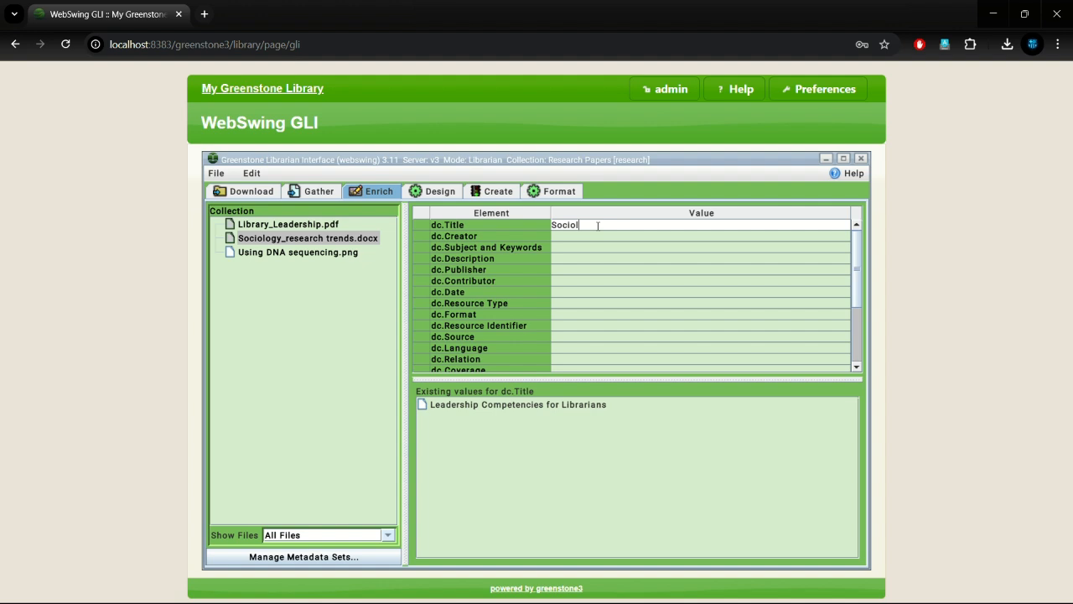
{"action": "type", "text": "ogy research trends"}
{"action": "left_click", "coordinate": [699, 247]}
{"action": "type", "text": "Soc"}
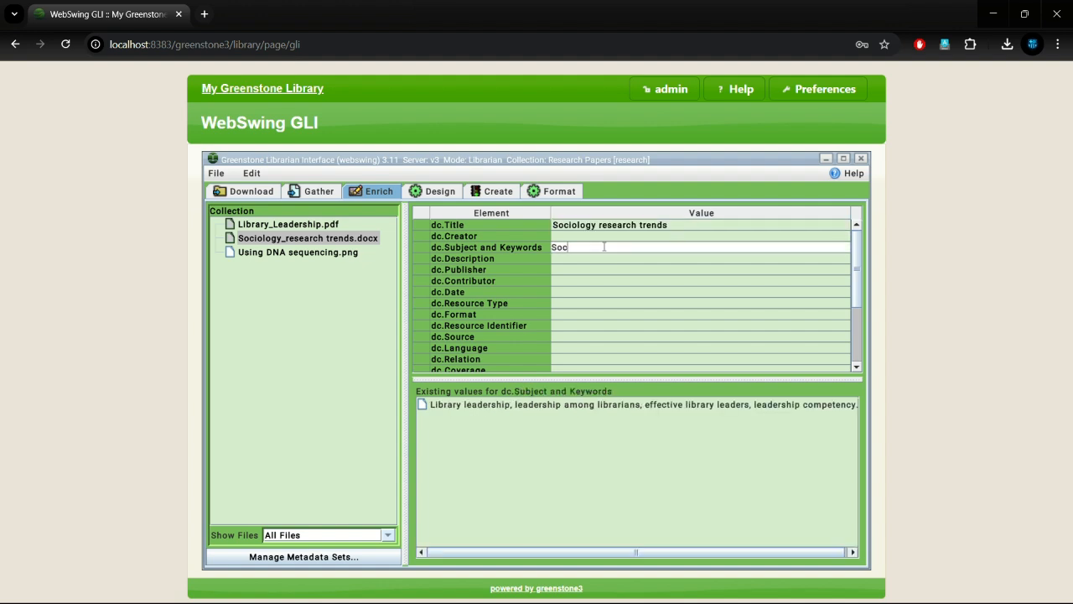
{"action": "type", "text": "iology, research, rersearch trends"}
{"action": "left_click", "coordinate": [700, 303]}
{"action": "type", "text": "Imag"}
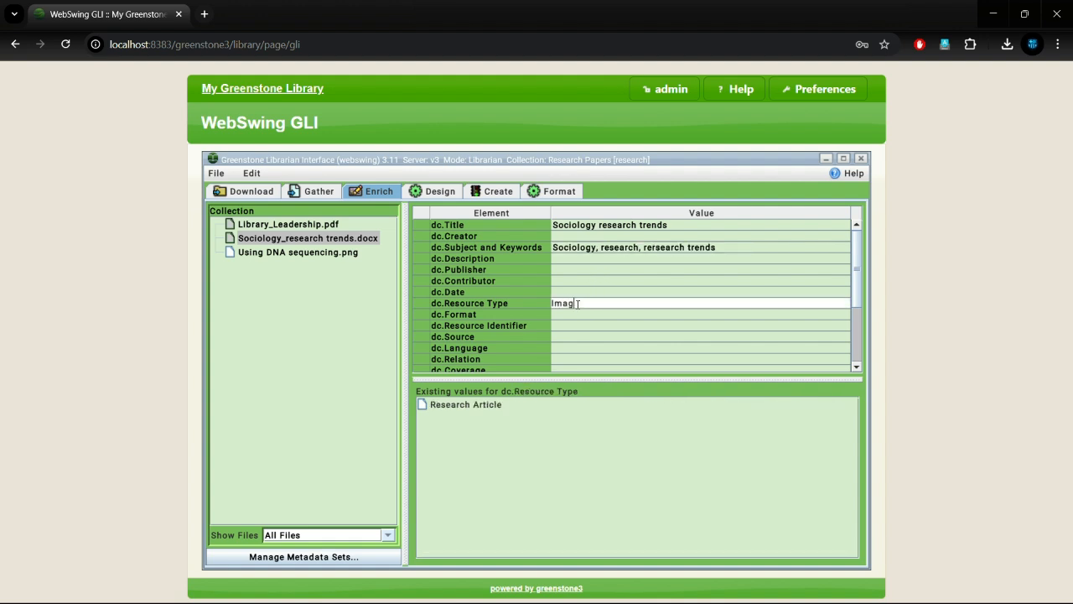
{"action": "type", "text": "Document"}
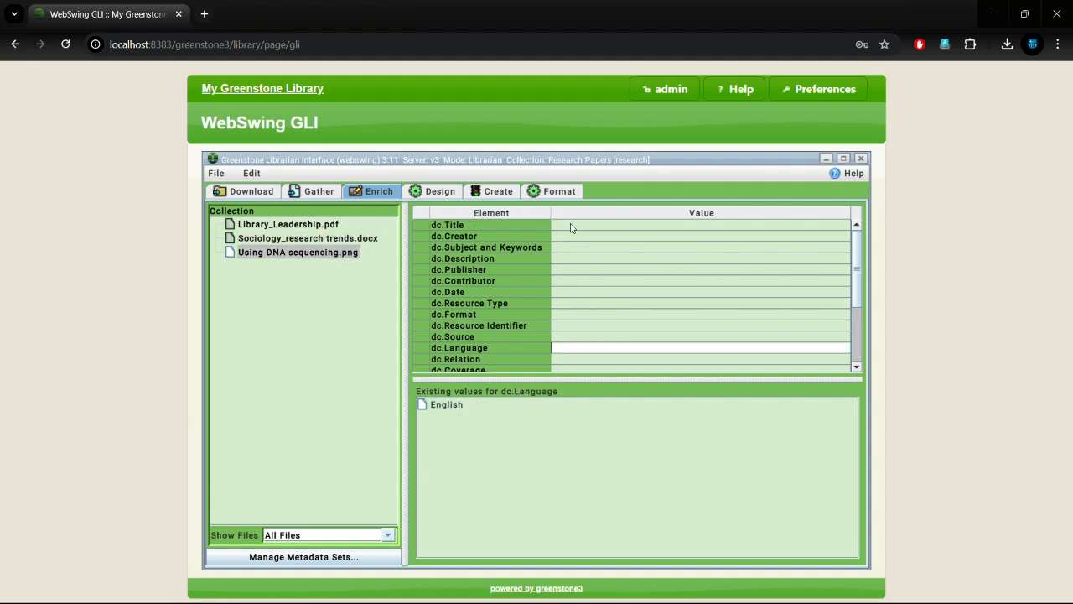
Give the DNA sequencing poster its title, subject keywords and resource type Image
{"action": "type", "text": "Research poster template"}
{"action": "left_click", "coordinate": [700, 246]}
{"action": "type", "text": "DNA seq"}
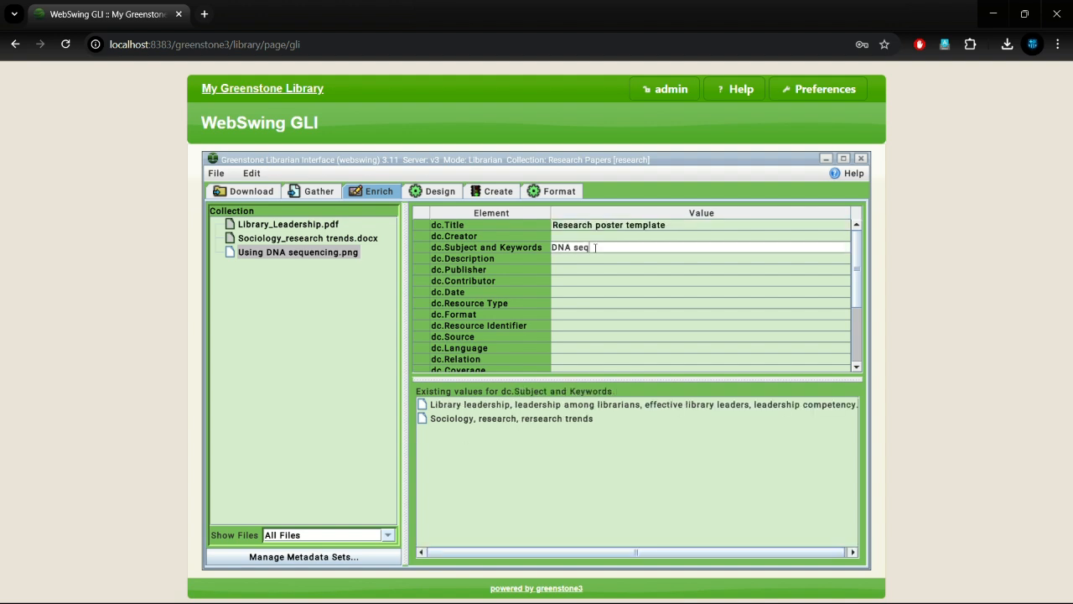
{"action": "type", "text": "uencing, research poster"}
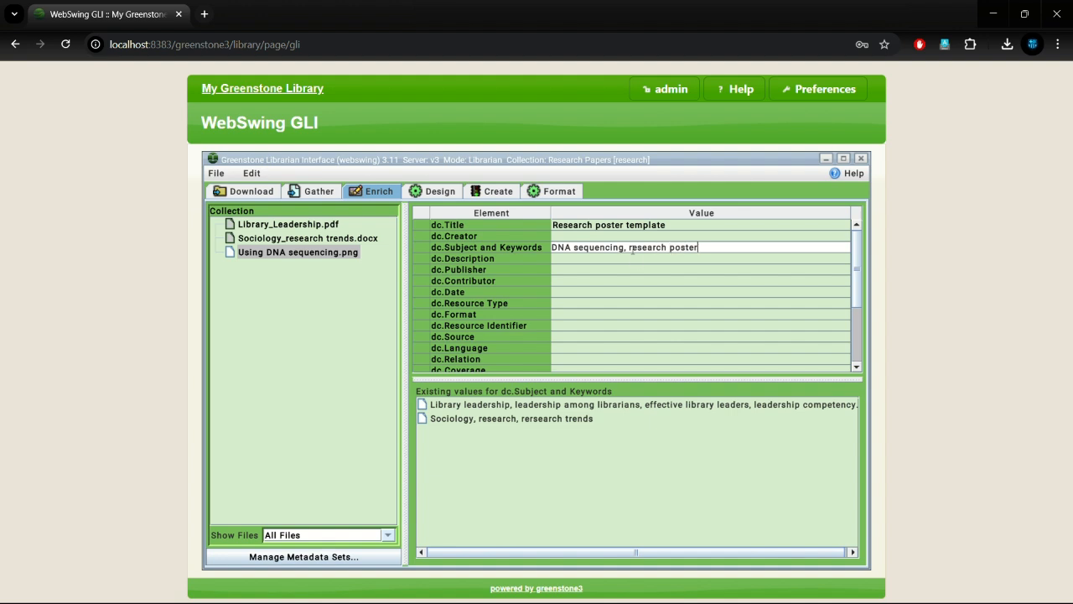
{"action": "left_click", "coordinate": [698, 302]}
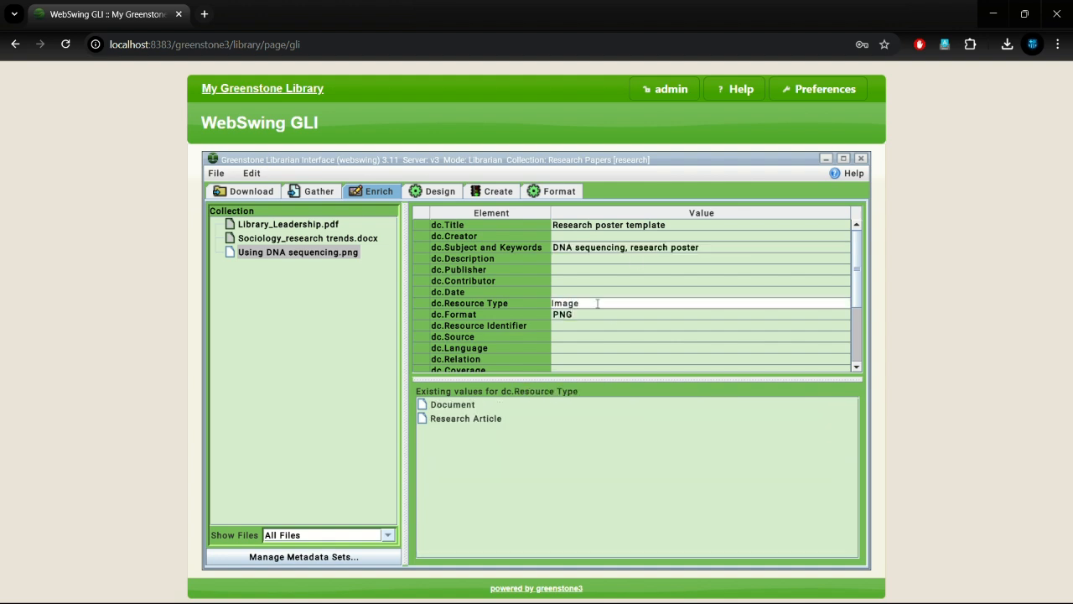
Build the collection, check Format > General, and preview Research Papers with 3 documents
{"action": "left_click", "coordinate": [496, 191]}
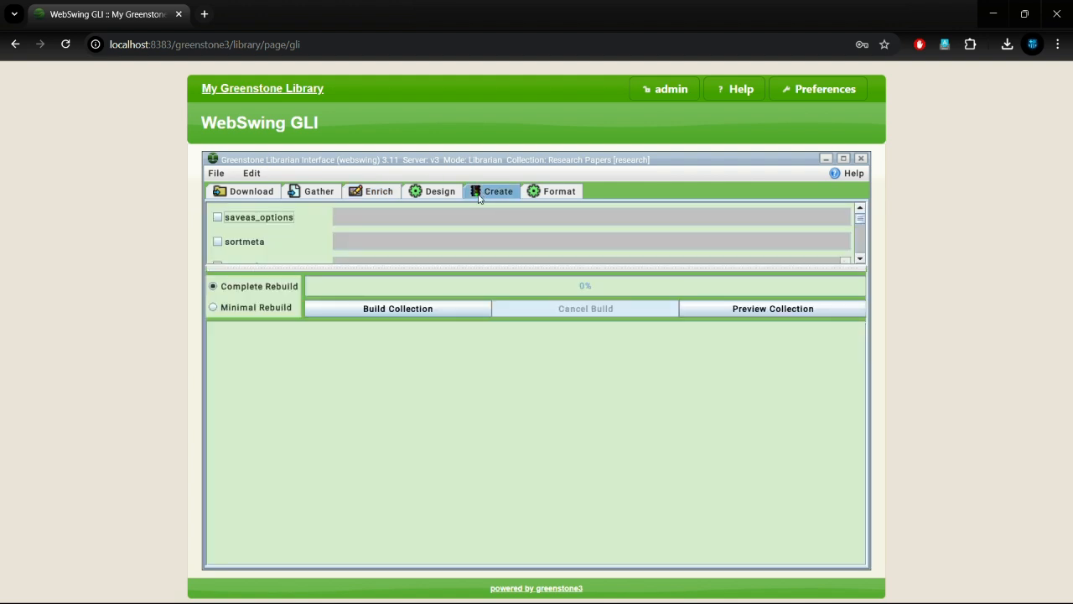
{"action": "mouse_move", "coordinate": [422, 178]}
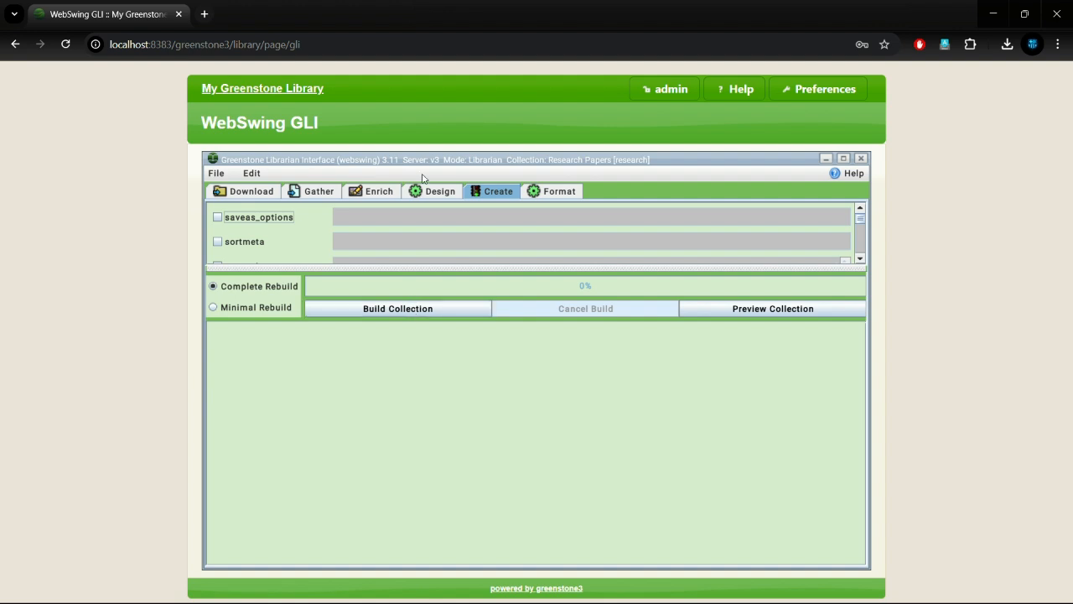
{"action": "left_click", "coordinate": [560, 191]}
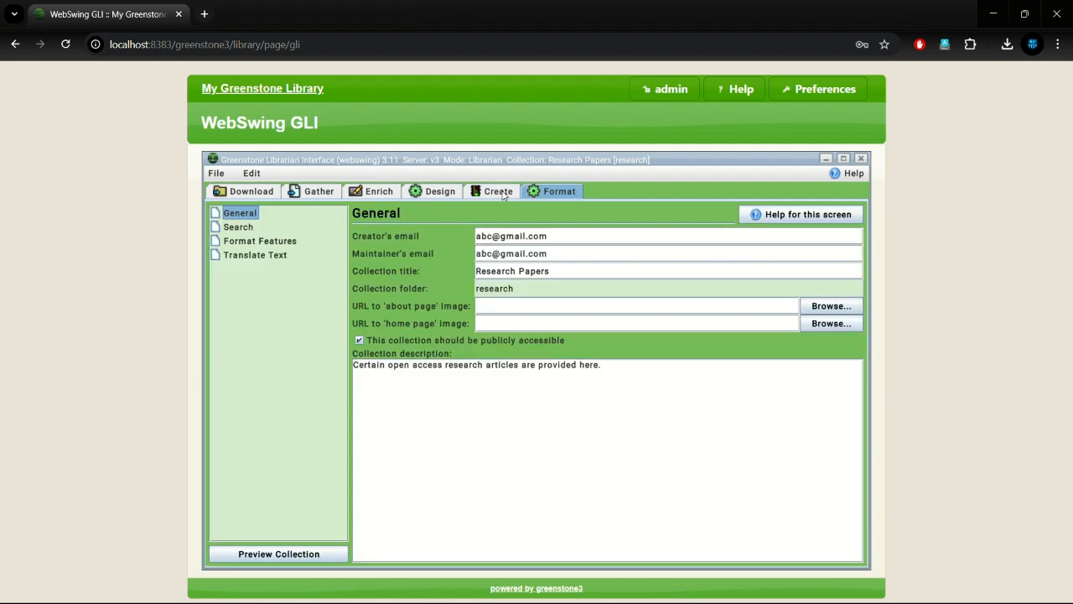
{"action": "left_click", "coordinate": [498, 191]}
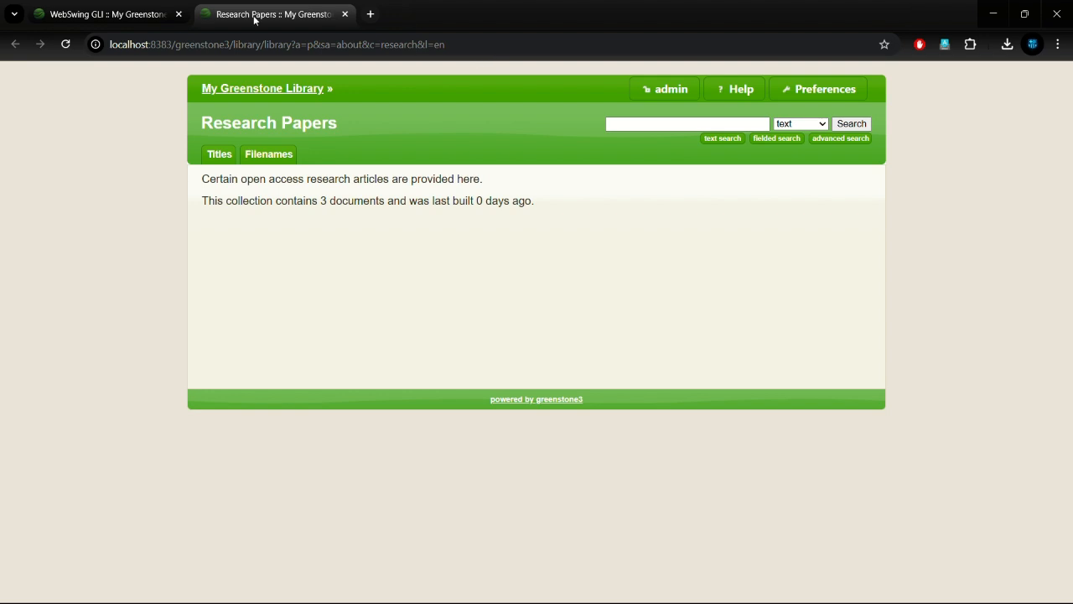
Browse the collection by Titles and view the DNA sequencing poster and sociology document
{"action": "left_click", "coordinate": [220, 154]}
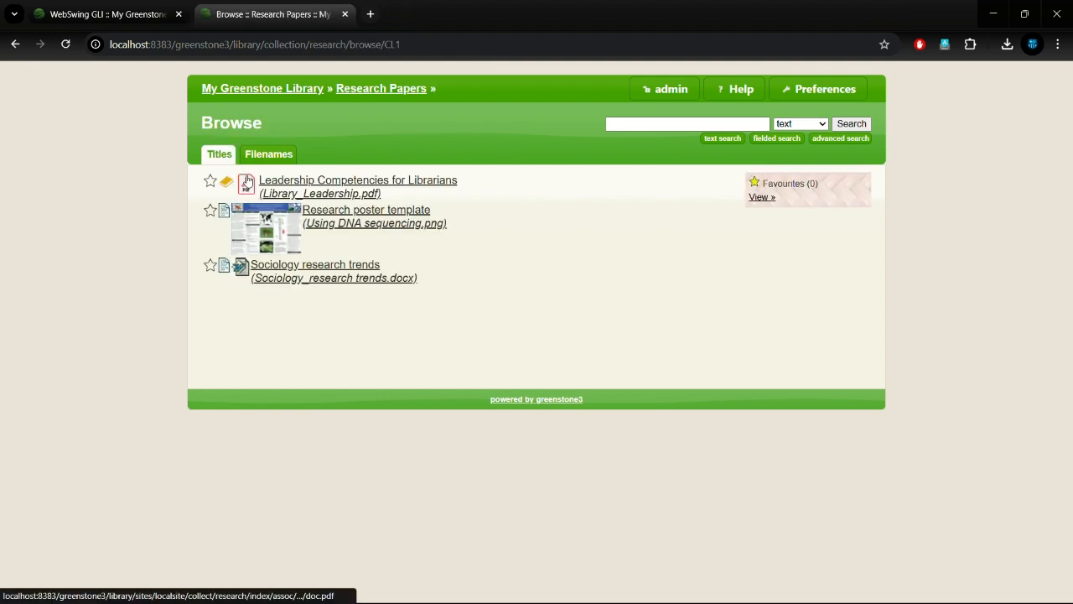
{"action": "mouse_move", "coordinate": [249, 183]}
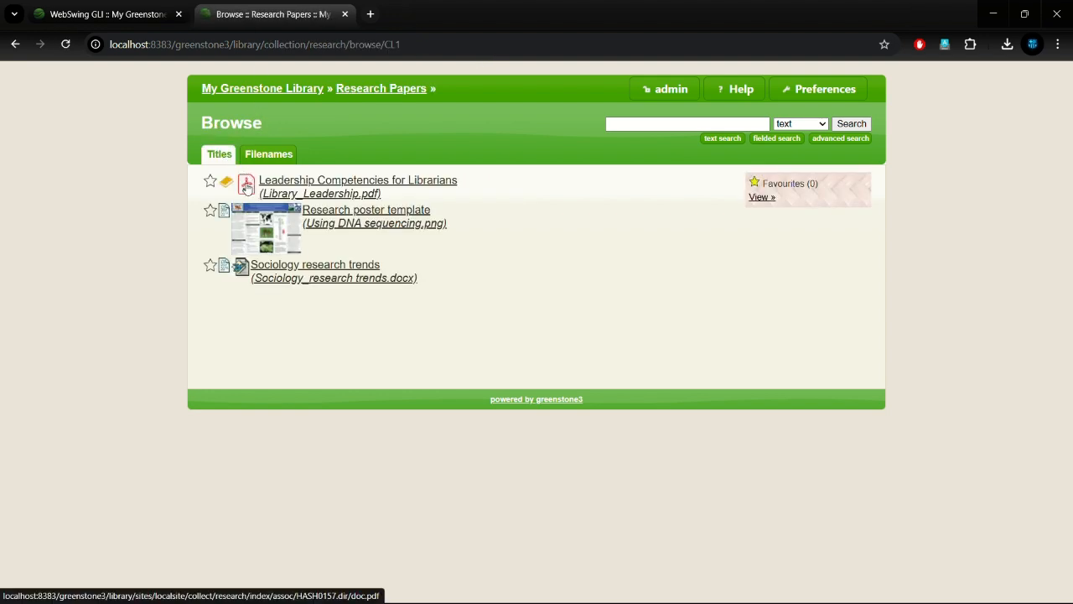
{"action": "left_click", "coordinate": [376, 223]}
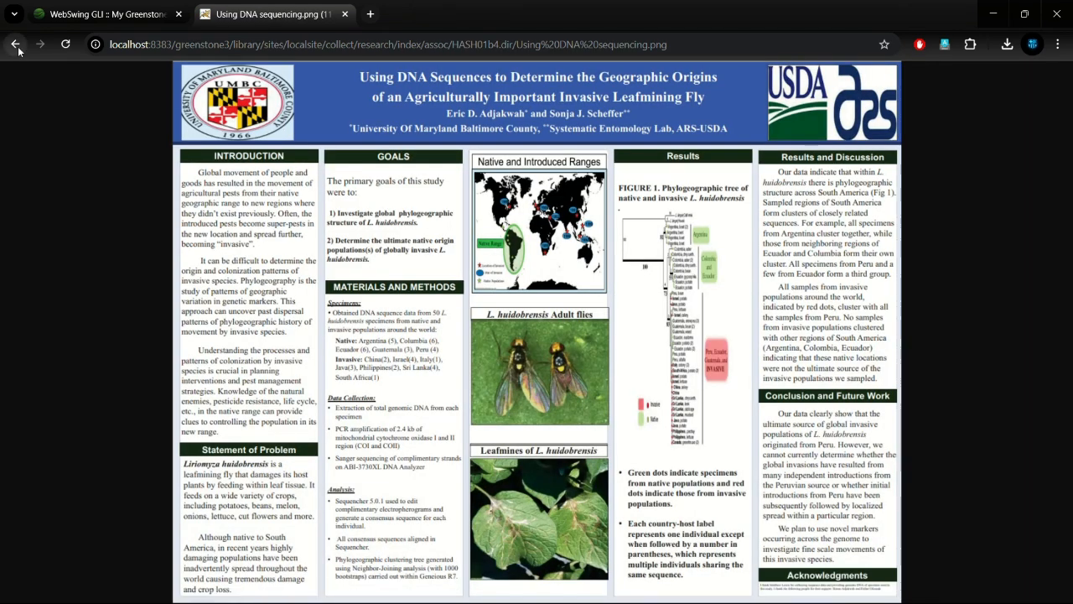
{"action": "mouse_move", "coordinate": [15, 44]}
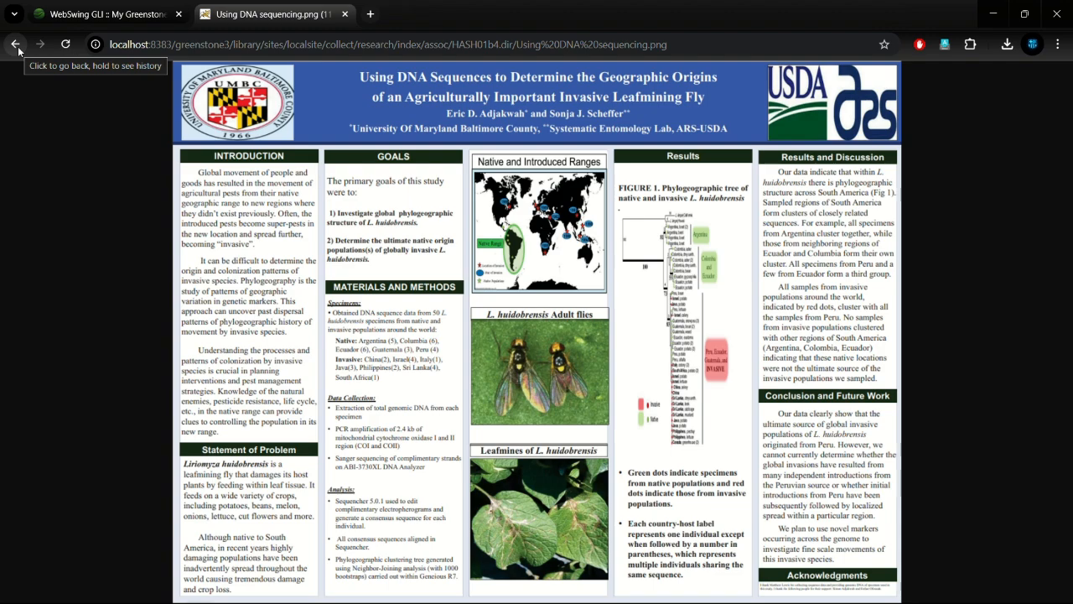
{"action": "left_click", "coordinate": [13, 43]}
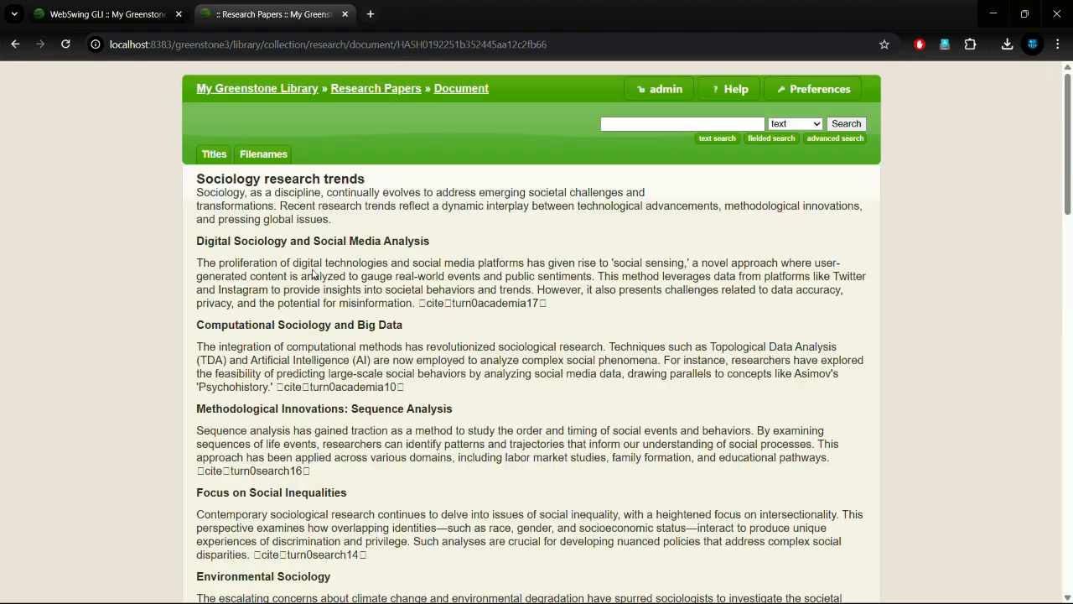
{"action": "scroll", "scroll_direction": "down", "scroll_amount": 3}
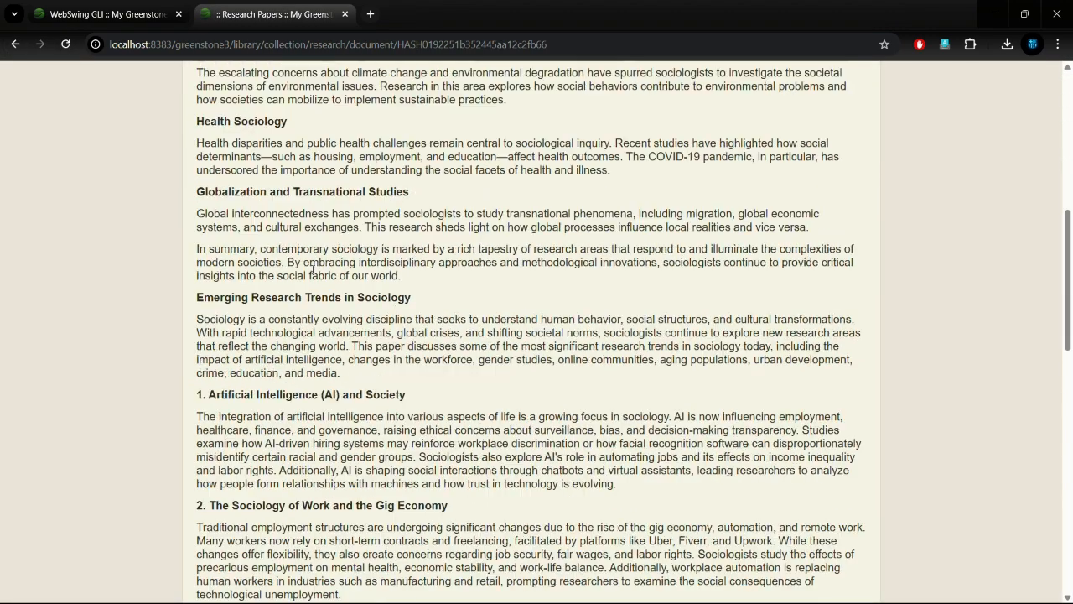
{"action": "scroll", "scroll_direction": "down", "scroll_amount": 3}
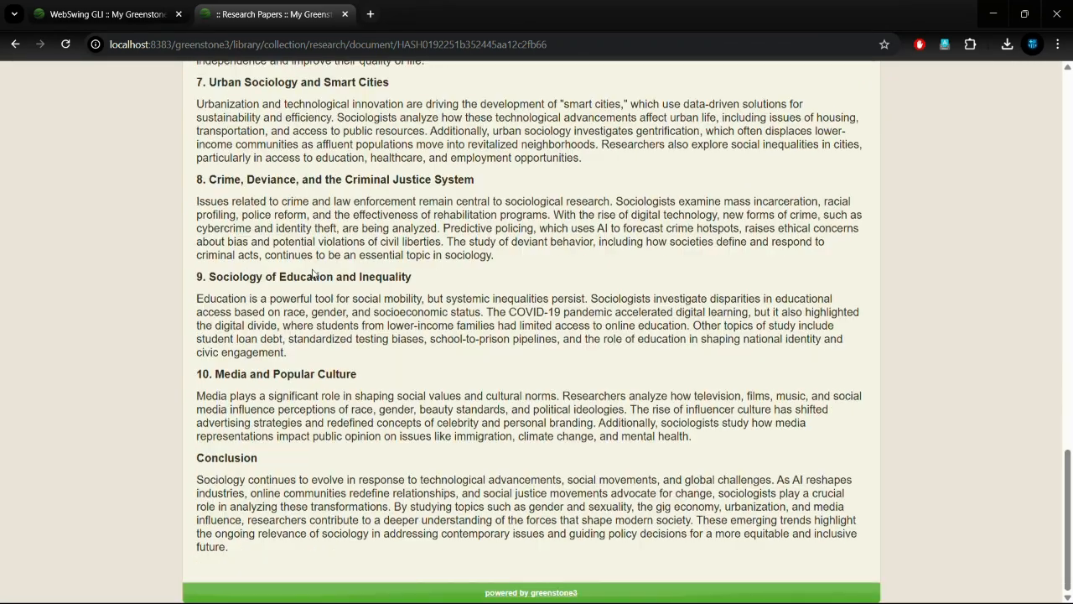
{"action": "scroll", "scroll_direction": "up", "scroll_amount": 3}
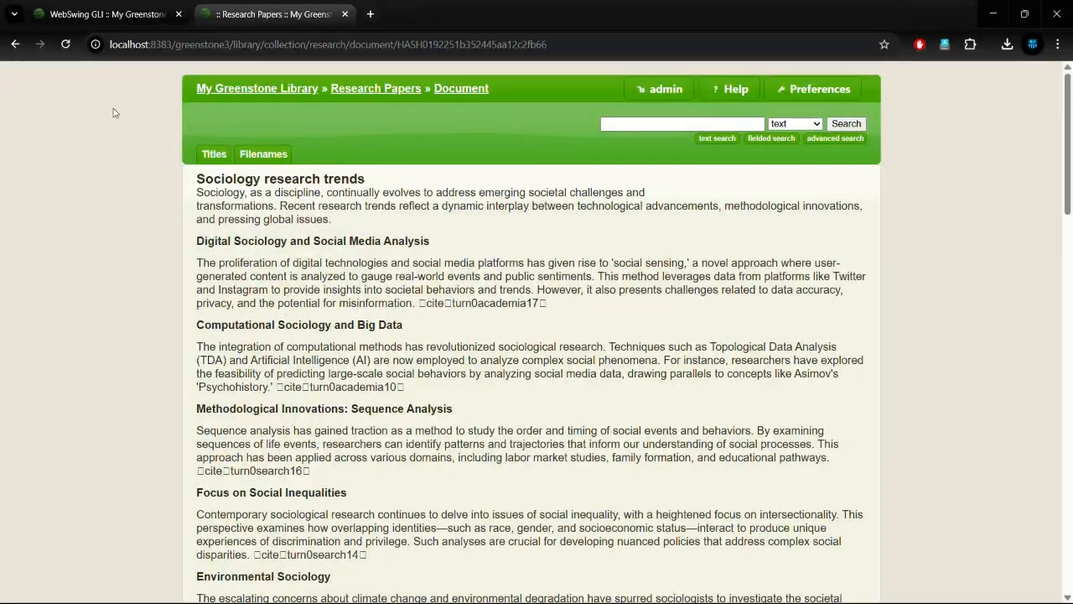
{"action": "left_click", "coordinate": [375, 87]}
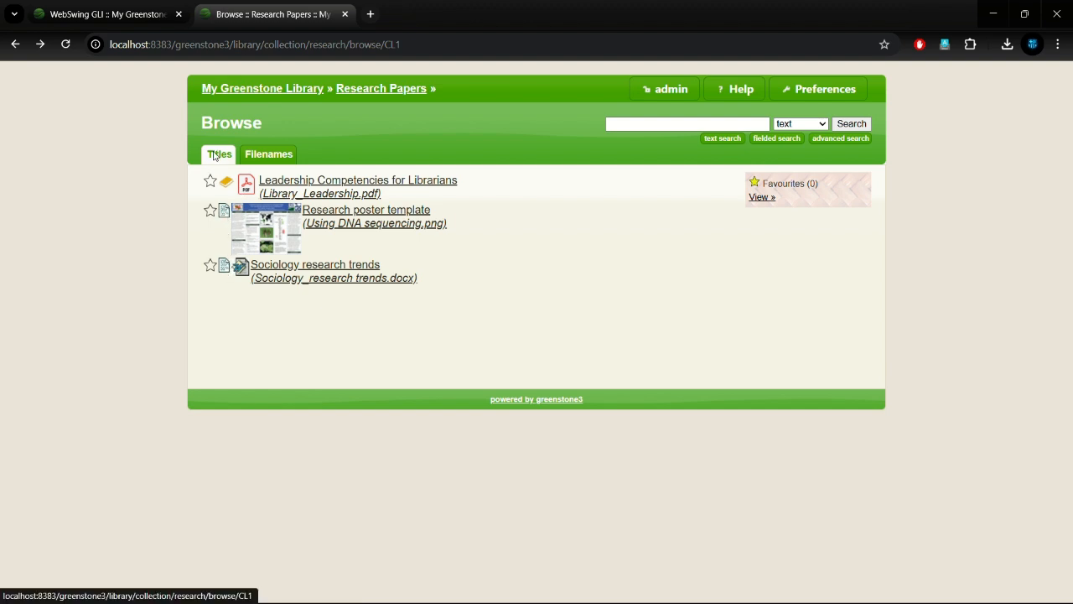
Browse by Filenames, visit the library home page, and return to the Librarian Interface
{"action": "left_click", "coordinate": [268, 155]}
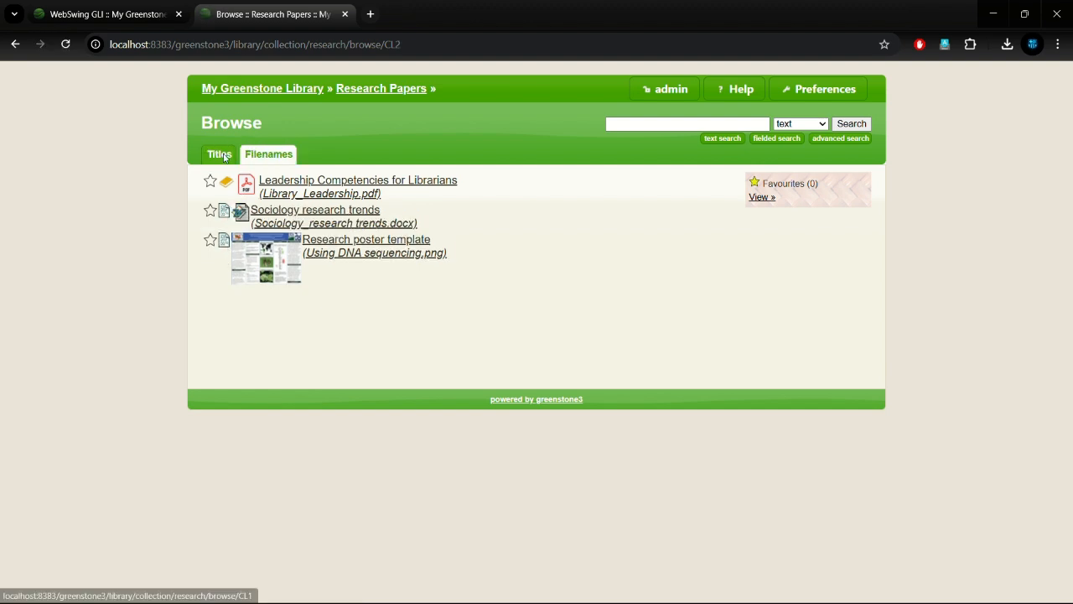
{"action": "mouse_move", "coordinate": [261, 88]}
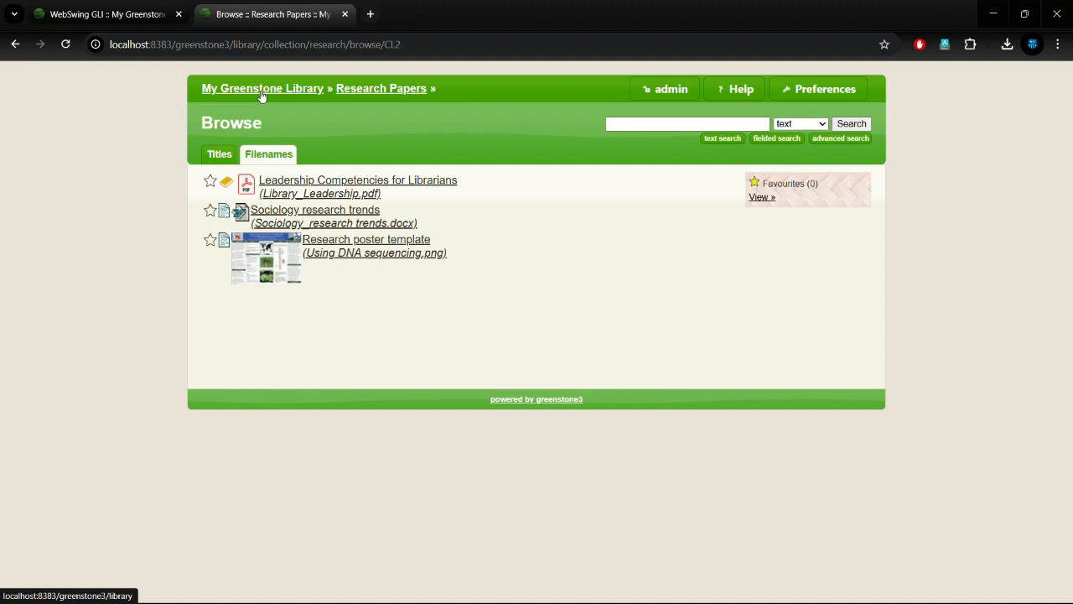
{"action": "left_click", "coordinate": [262, 87]}
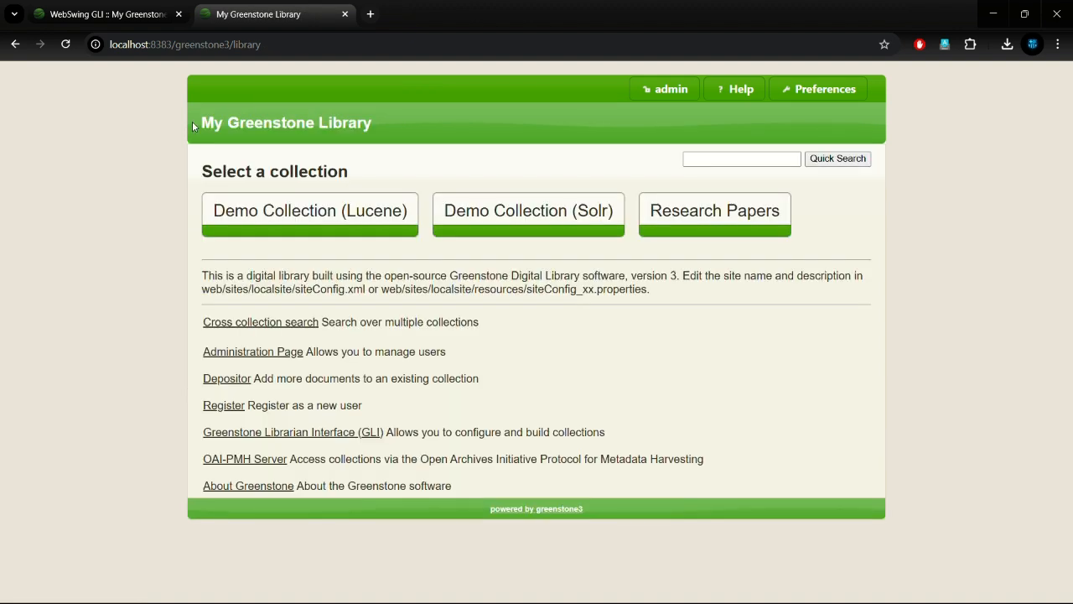
{"action": "mouse_move", "coordinate": [765, 258]}
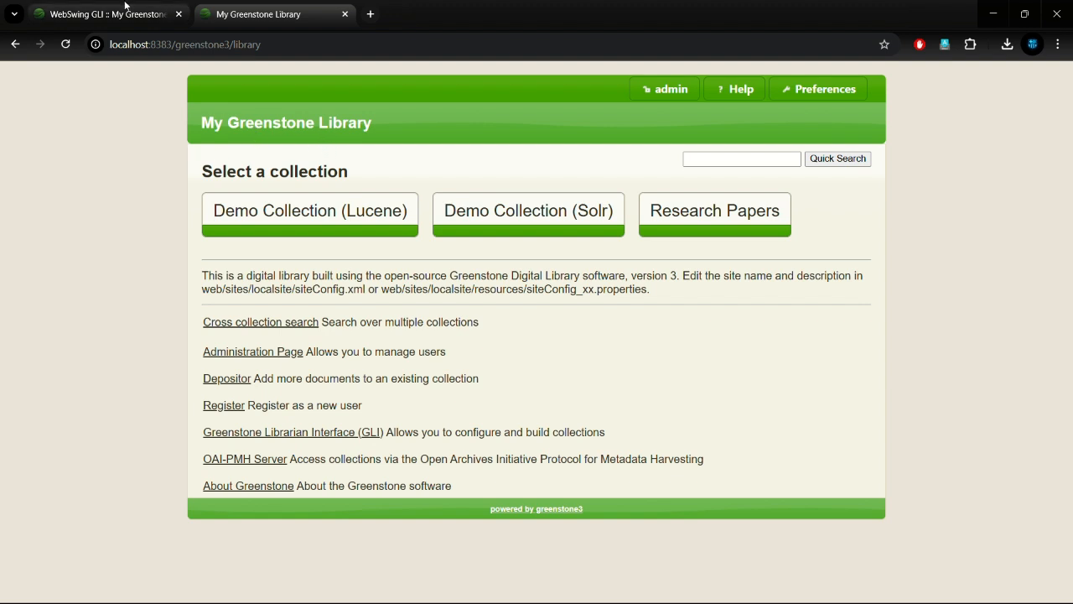
{"action": "left_click", "coordinate": [104, 13]}
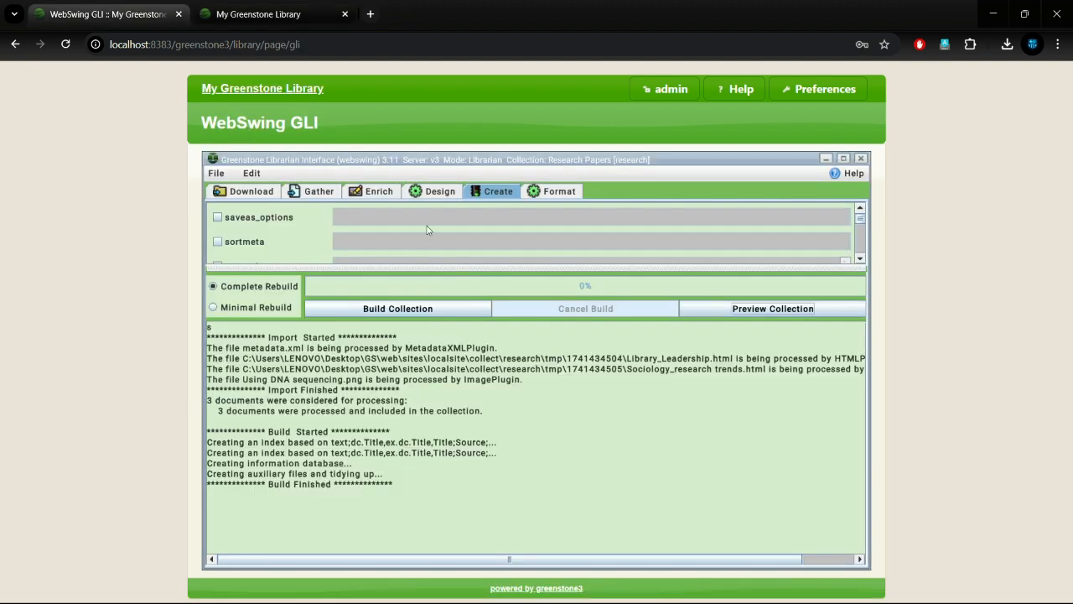
Set Home page.webp as the about-page image and Logo.png as the home-page image from Uploads
{"action": "left_click", "coordinate": [558, 191]}
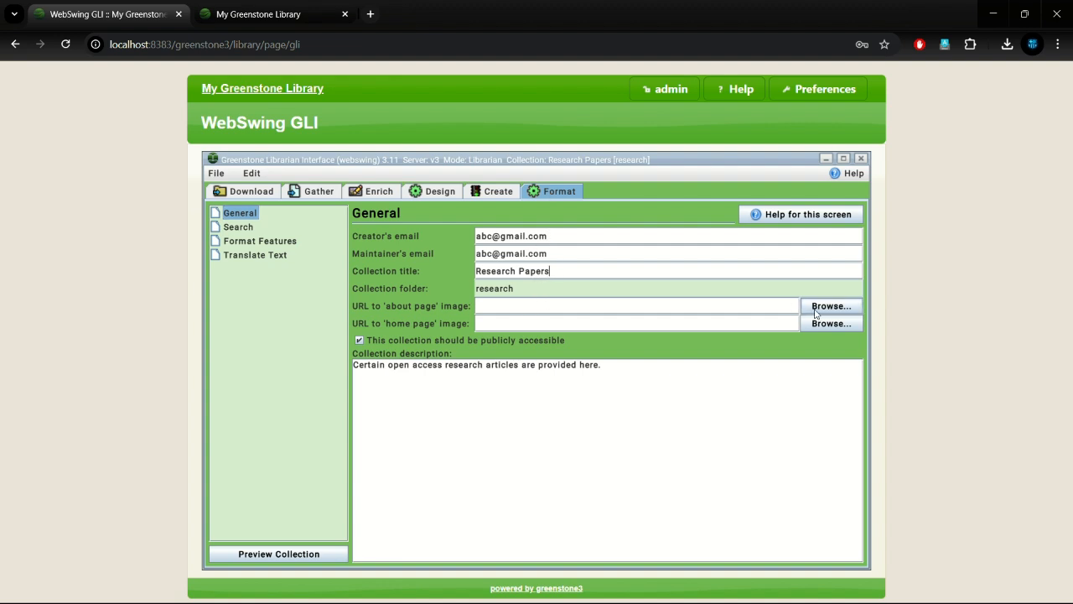
{"action": "left_click", "coordinate": [831, 306]}
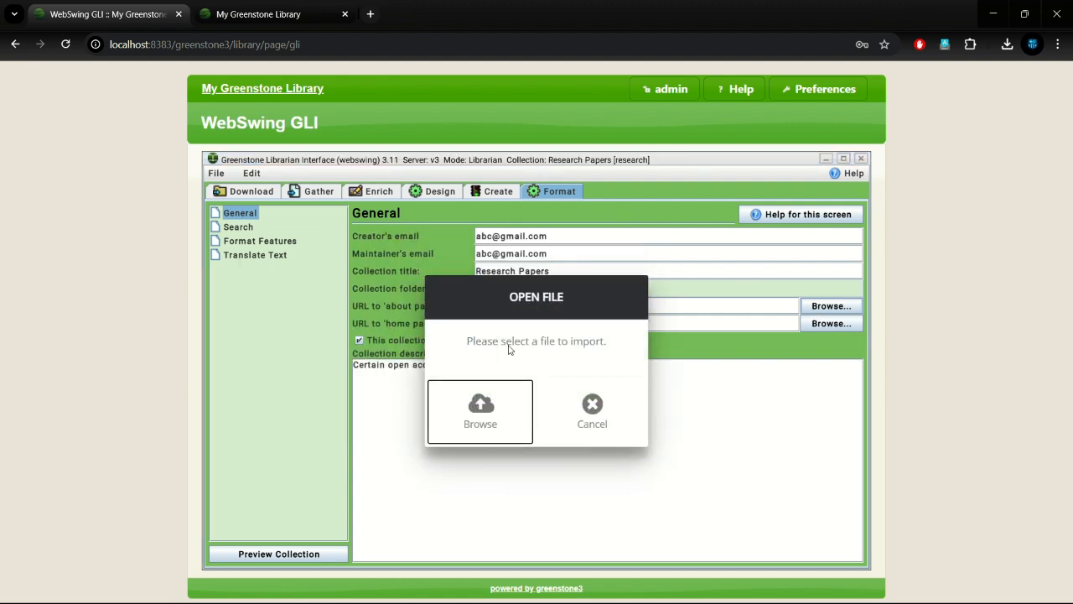
{"action": "left_click", "coordinate": [479, 411]}
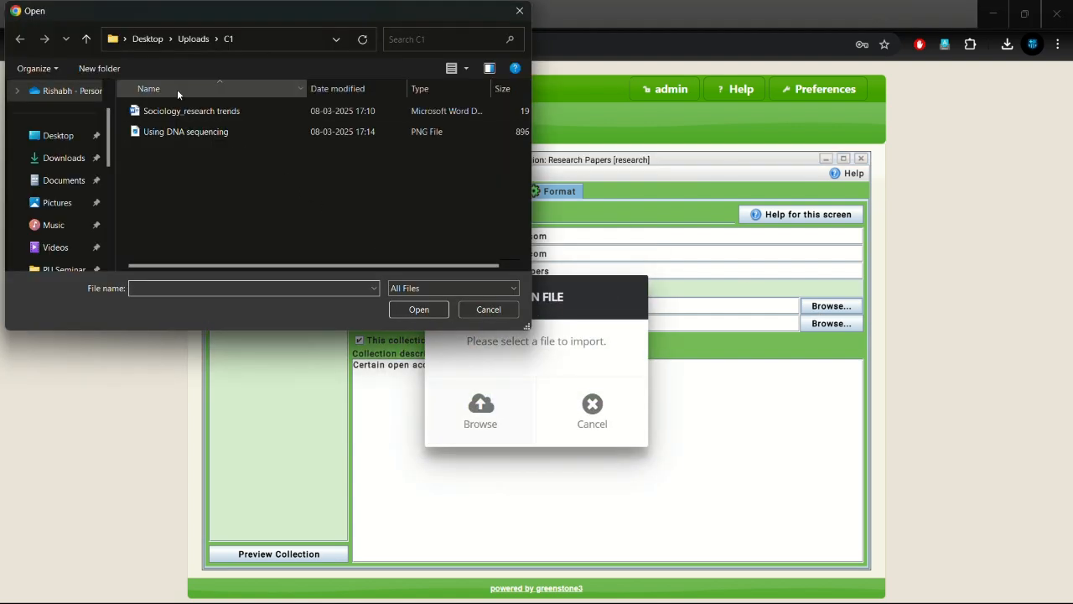
{"action": "left_click", "coordinate": [86, 38]}
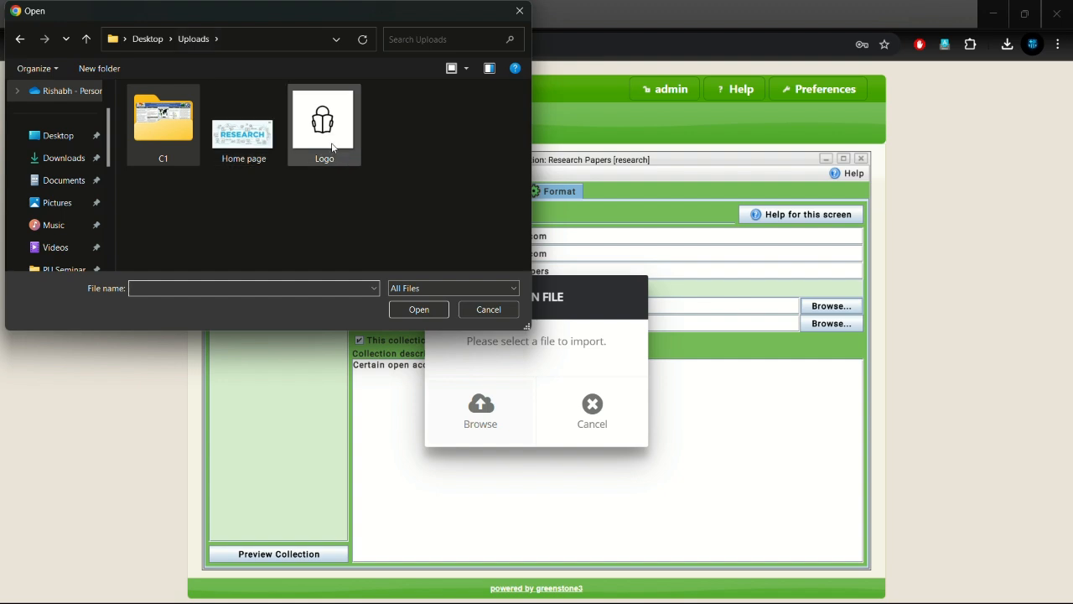
{"action": "left_click", "coordinate": [243, 126]}
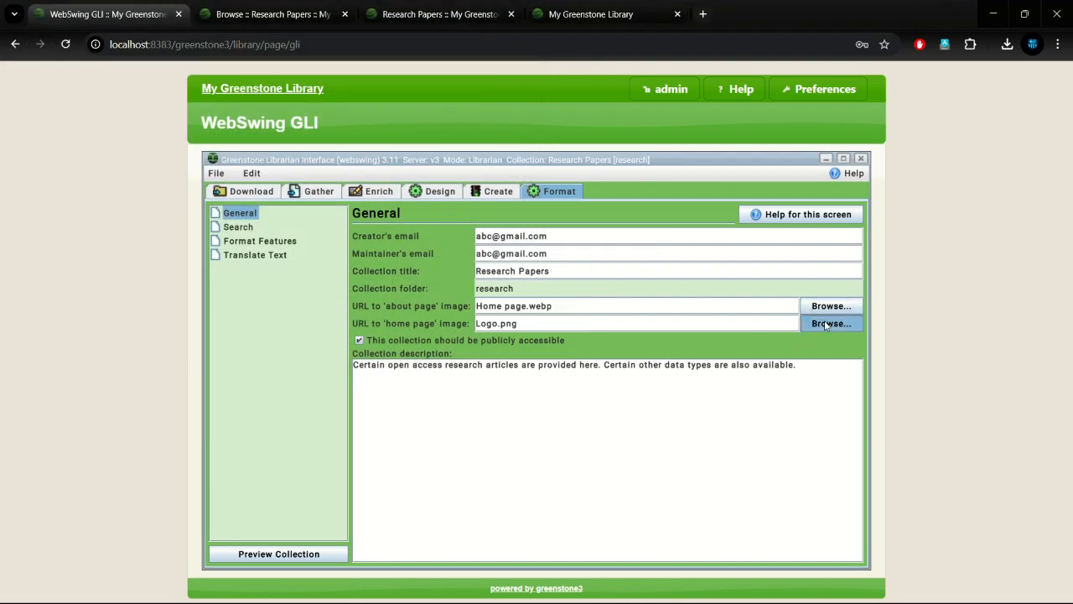
{"action": "left_click", "coordinate": [832, 322]}
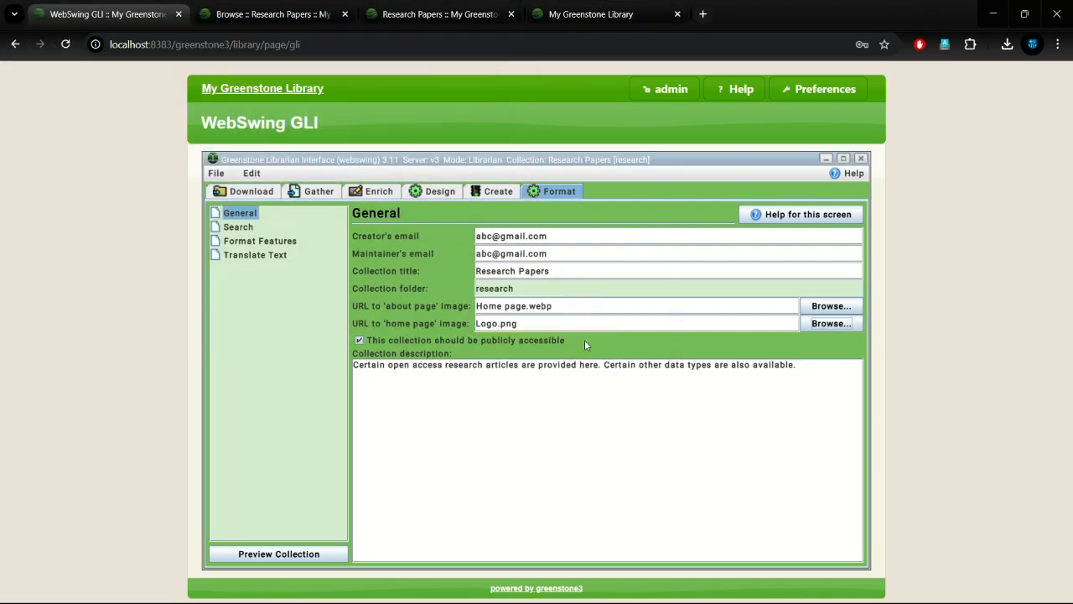
{"action": "mouse_move", "coordinate": [240, 519]}
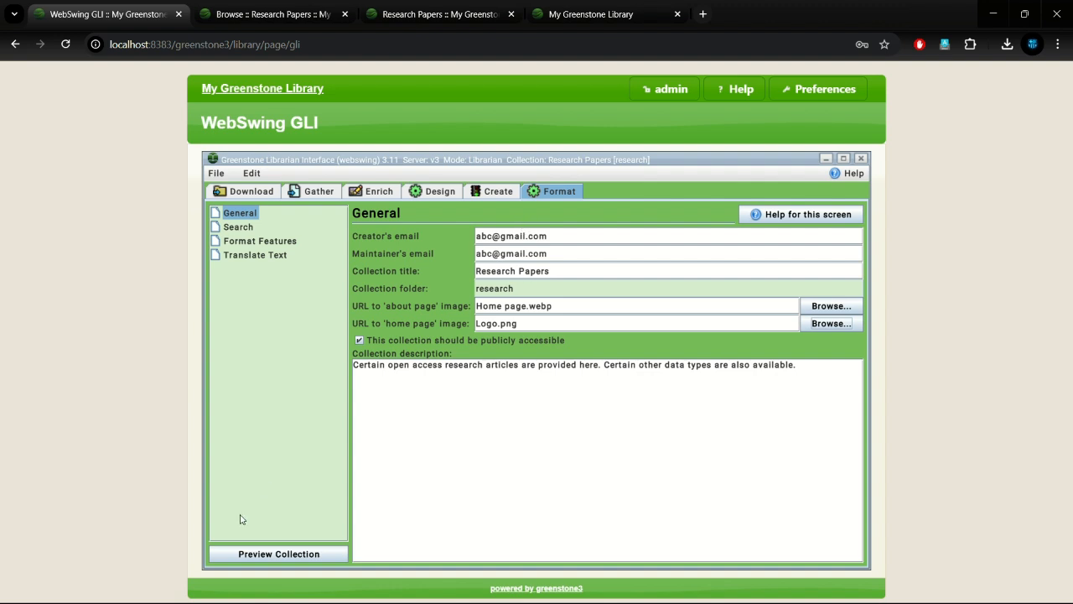
Preview the about page banner and description and the home page logo, then close the previews
{"action": "left_click", "coordinate": [278, 554]}
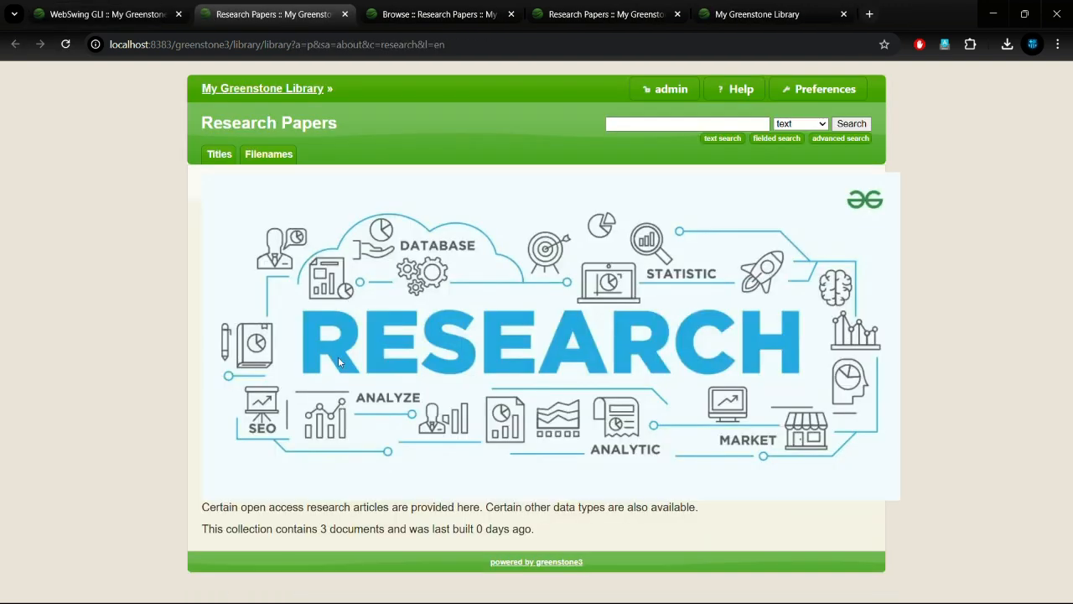
{"action": "mouse_move", "coordinate": [262, 87]}
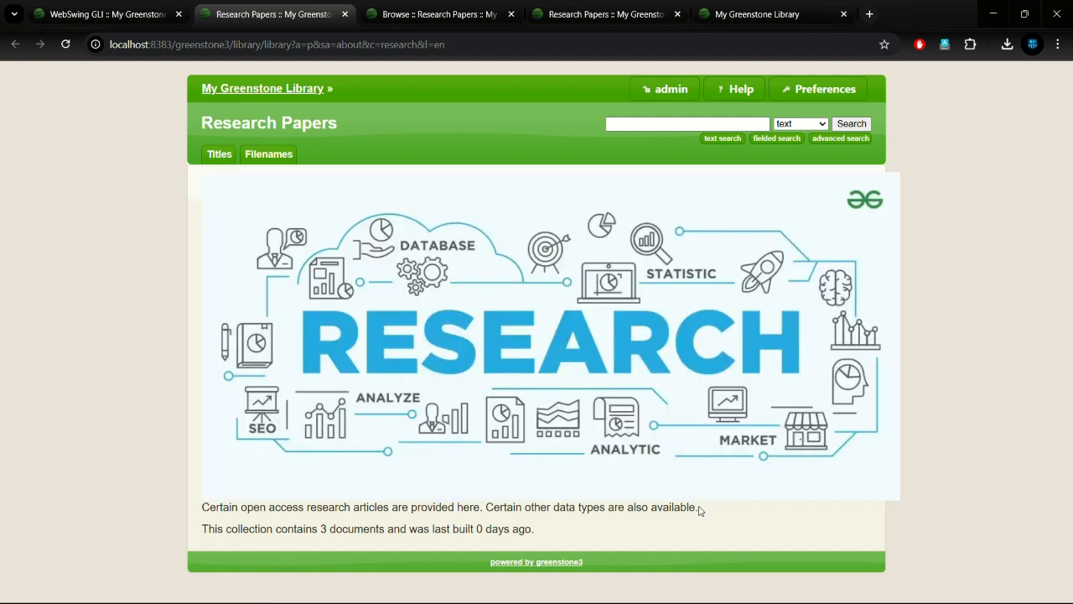
{"action": "double_click", "coordinate": [211, 528]}
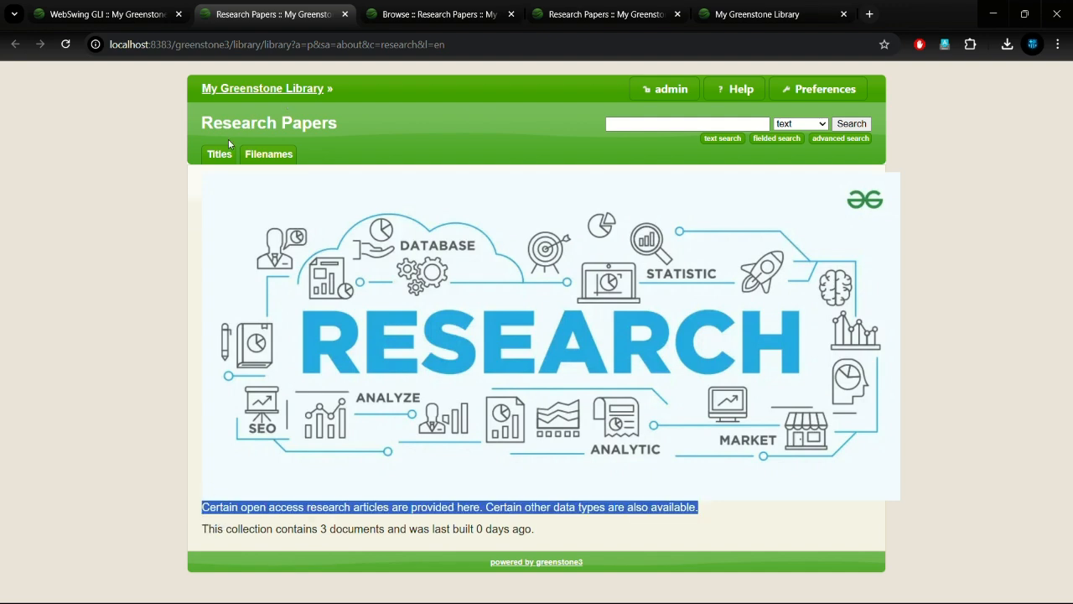
{"action": "left_click", "coordinate": [261, 87]}
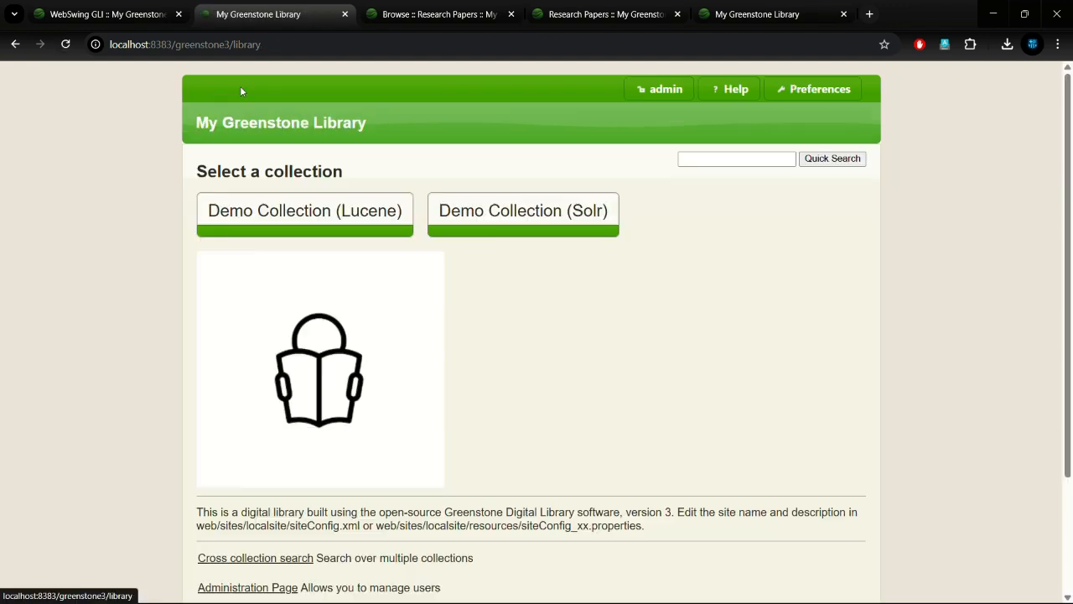
{"action": "scroll", "scroll_direction": "down", "scroll_amount": 3}
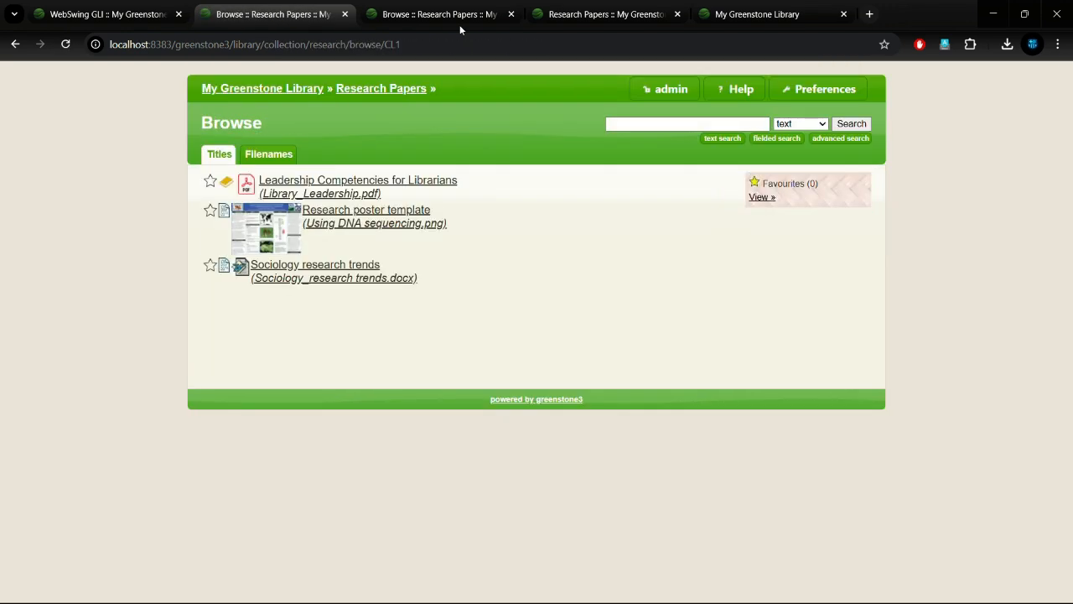
{"action": "left_click", "coordinate": [92, 13]}
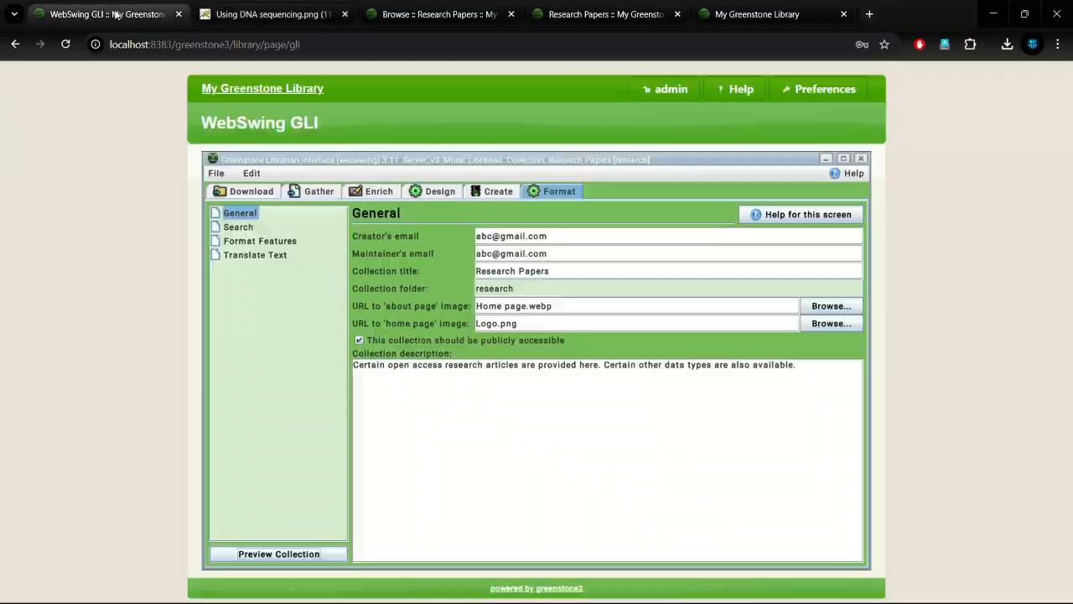
{"action": "left_click", "coordinate": [215, 173]}
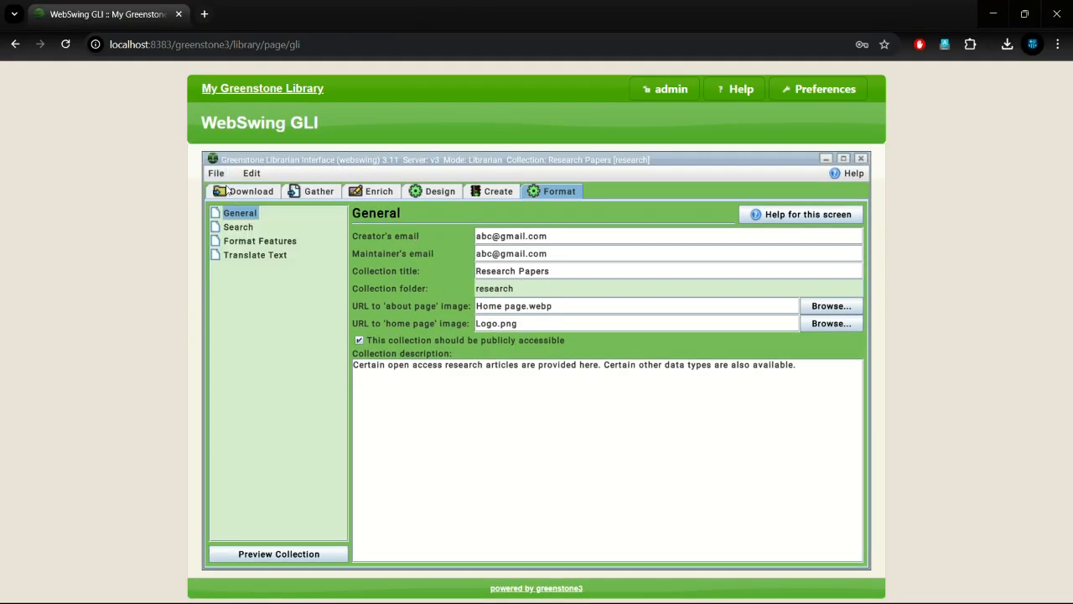
Start a collection export with GreenstoneMETS as the export format
{"action": "left_click", "coordinate": [215, 173]}
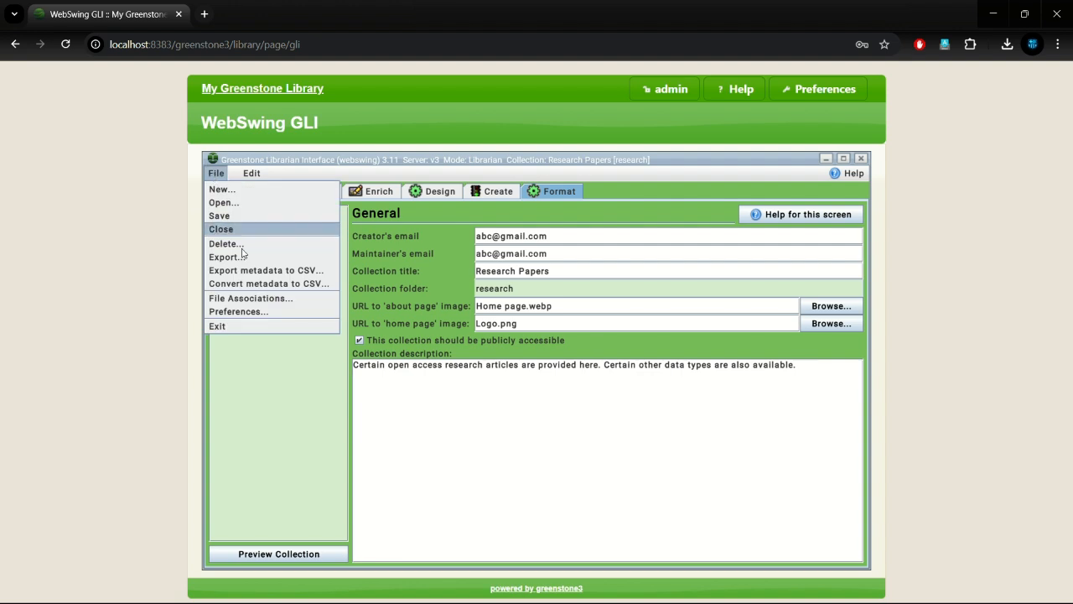
{"action": "left_click", "coordinate": [223, 257]}
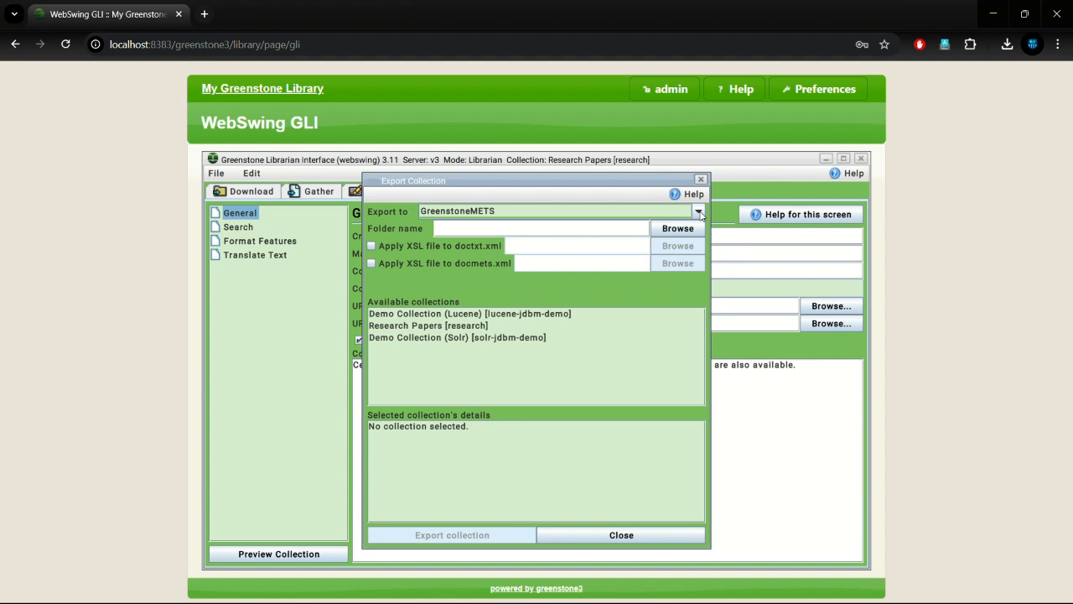
{"action": "left_click", "coordinate": [697, 212]}
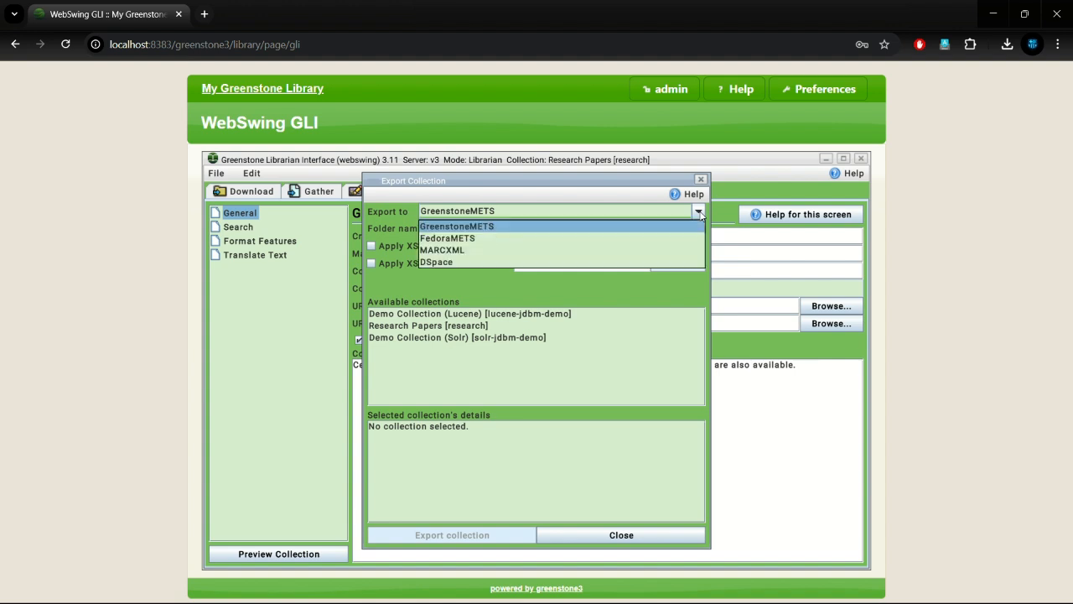
{"action": "mouse_move", "coordinate": [500, 262]}
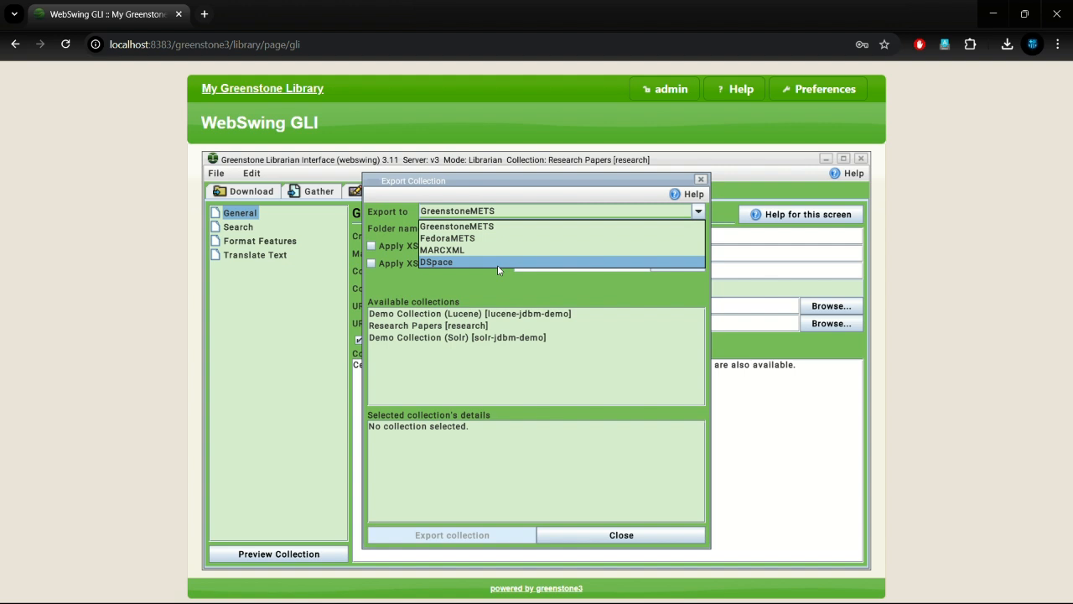
{"action": "left_click", "coordinate": [456, 225]}
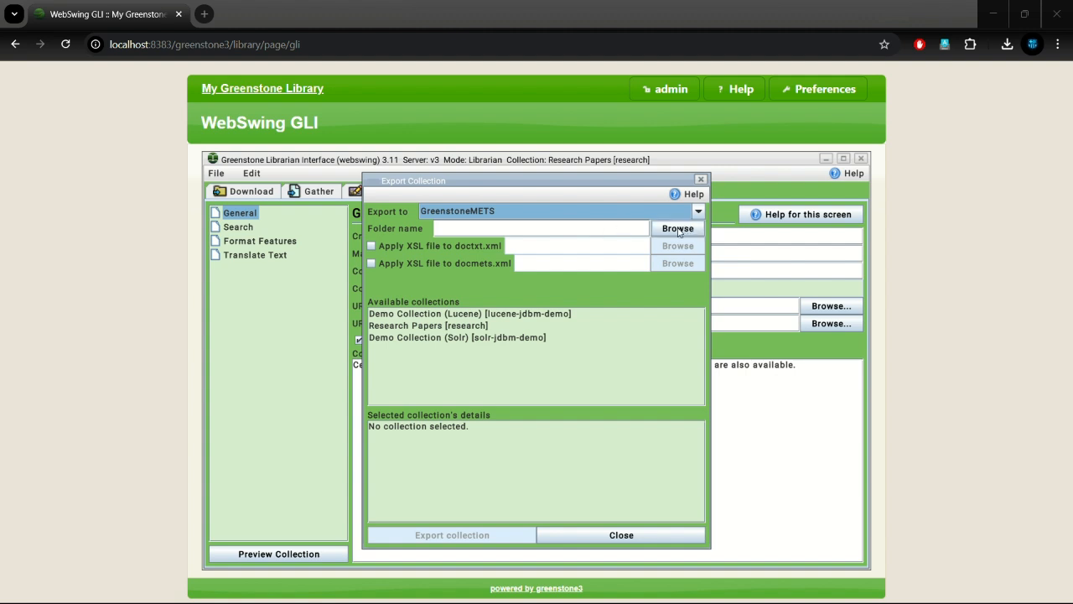
Export Research Papers to exported_research_GreenstoneMETS and dismiss the completion report
{"action": "left_click", "coordinate": [678, 228]}
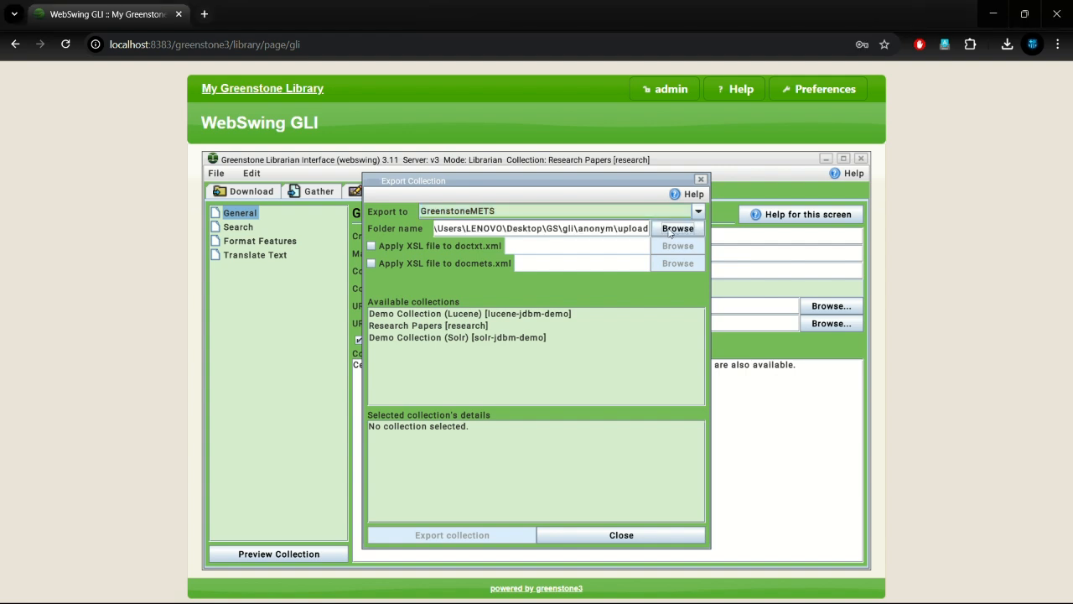
{"action": "left_click", "coordinate": [427, 325]}
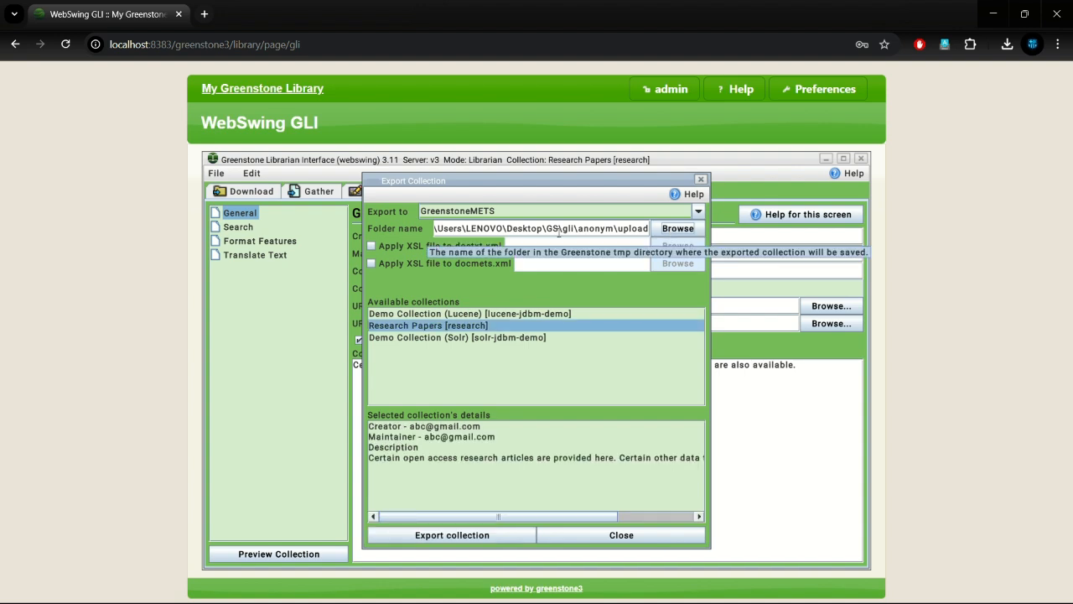
{"action": "left_click", "coordinate": [453, 535]}
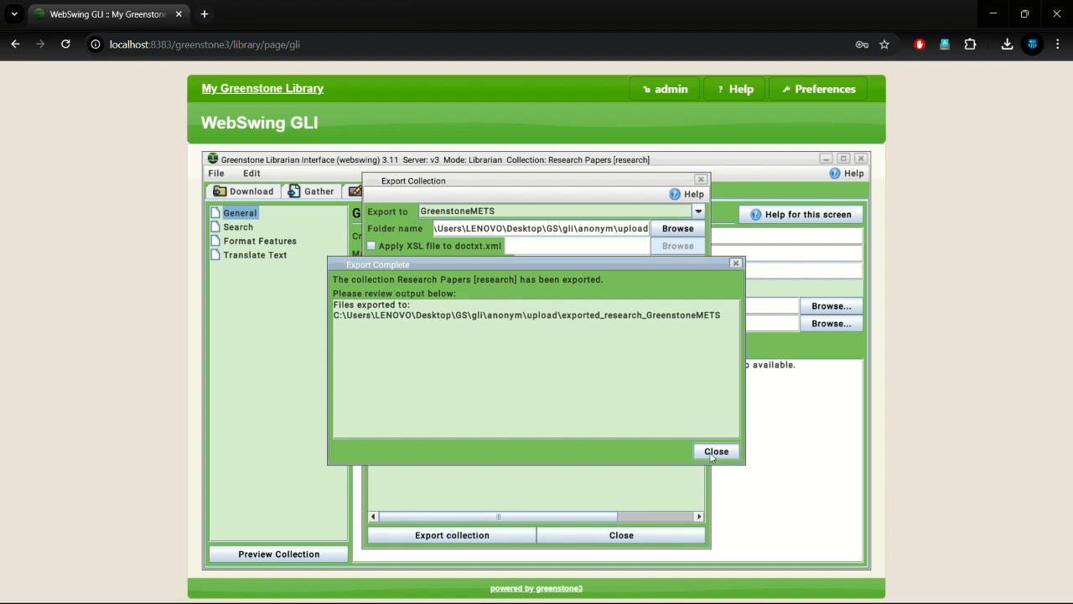
{"action": "left_click", "coordinate": [716, 451]}
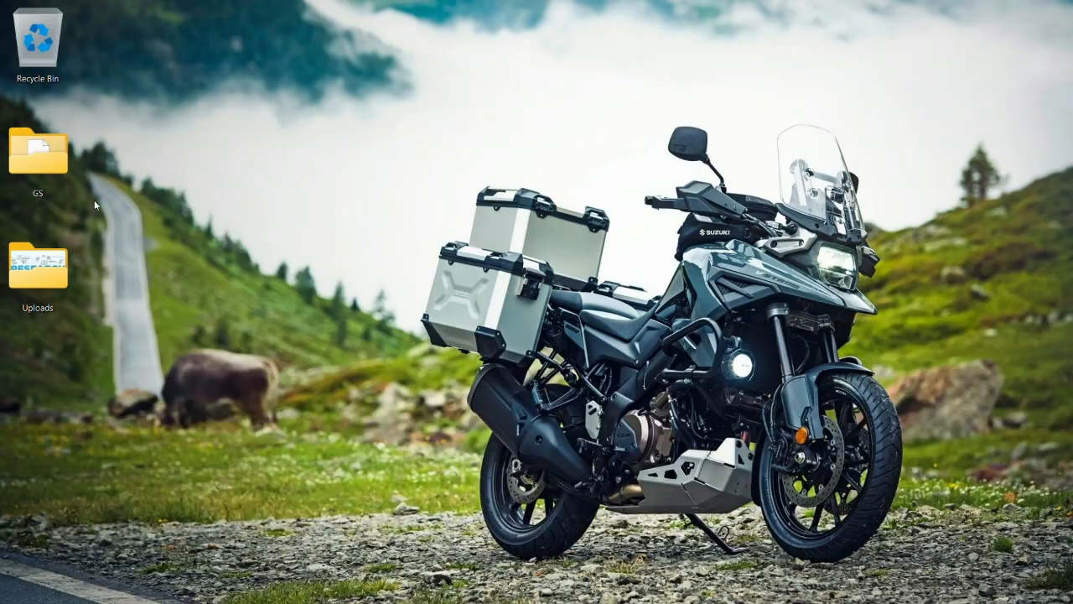
Browse Desktop > GS > gli > anonym > upload in File Explorer with large icons
{"action": "double_click", "coordinate": [37, 151]}
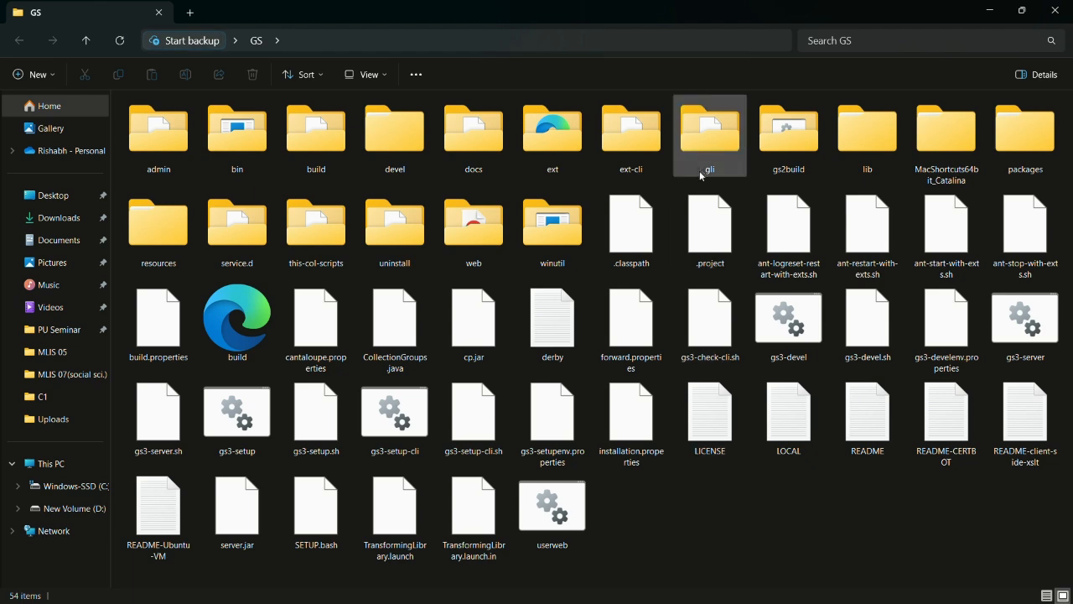
{"action": "double_click", "coordinate": [709, 134]}
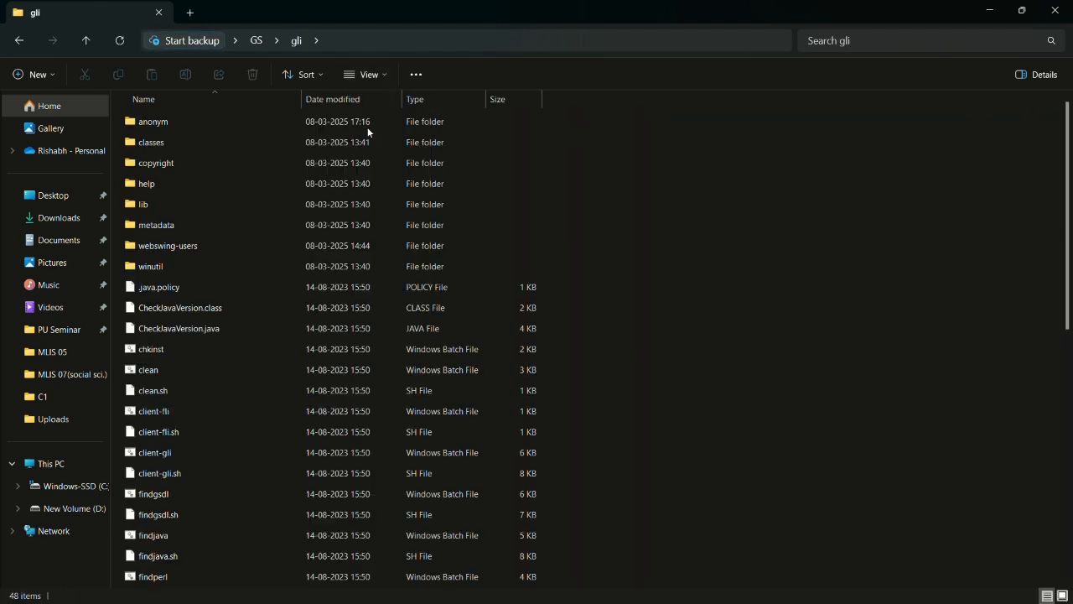
{"action": "double_click", "coordinate": [155, 121]}
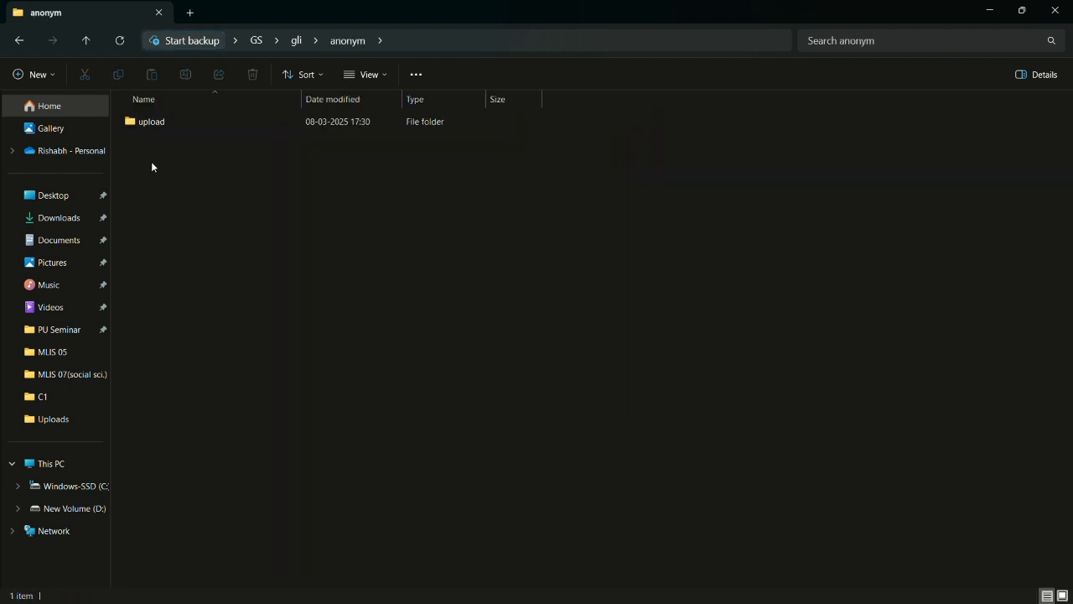
{"action": "double_click", "coordinate": [151, 121]}
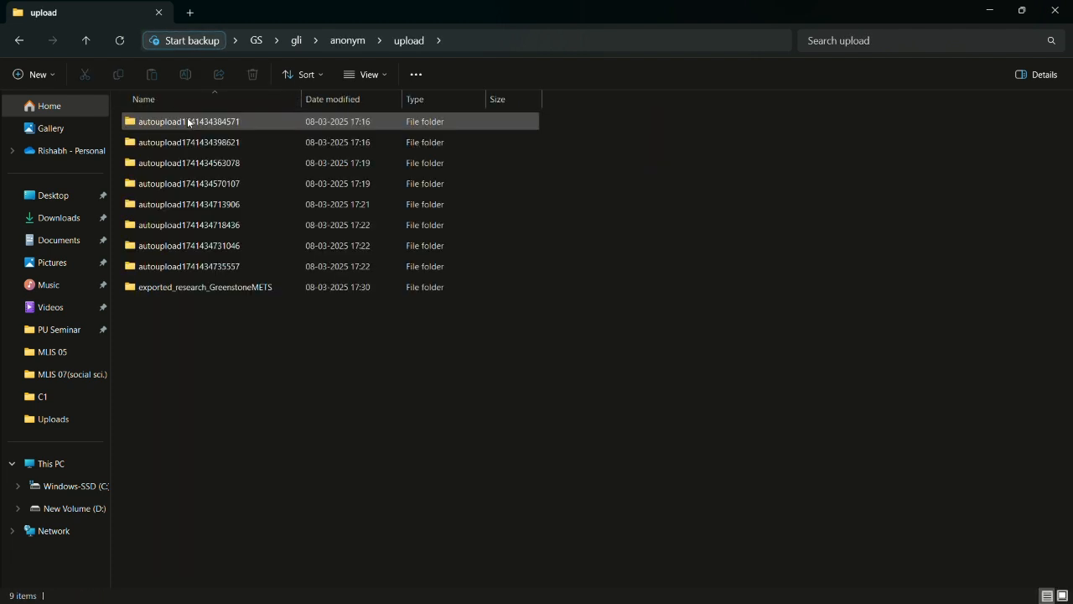
{"action": "left_click", "coordinate": [369, 73]}
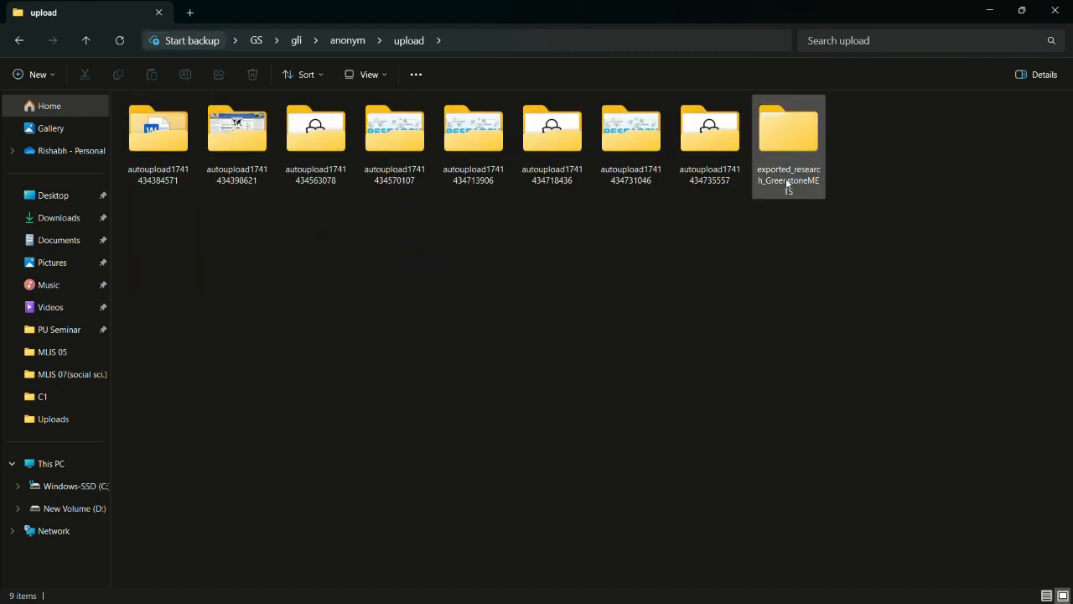
Open exported_research_GreenstoneMETS and its HASH01b4.dir folder showing docmets, doctxt and DNA images
{"action": "double_click", "coordinate": [789, 131]}
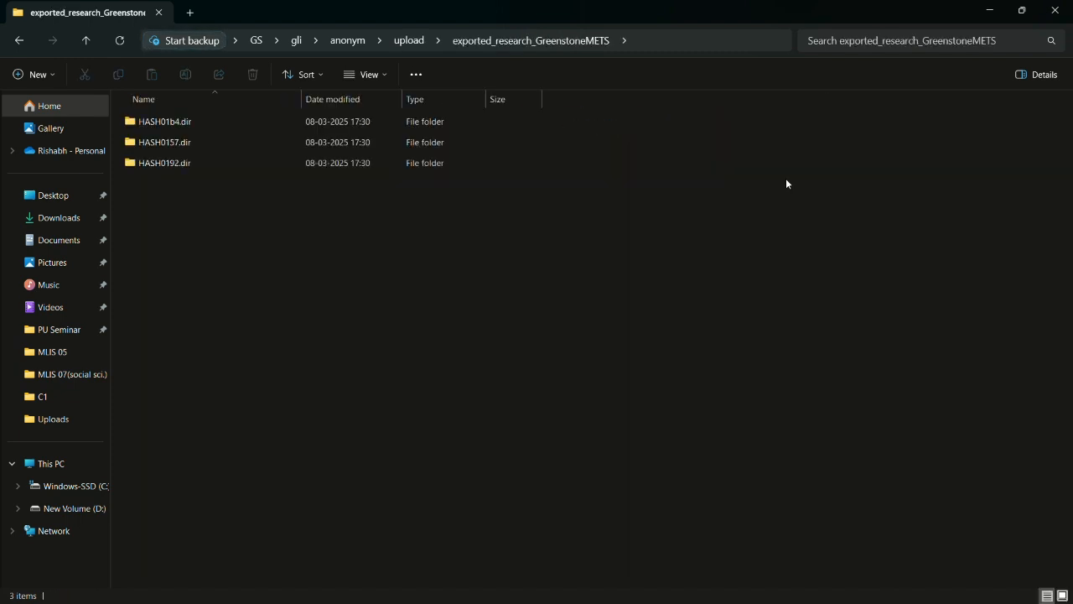
{"action": "mouse_move", "coordinate": [365, 73]}
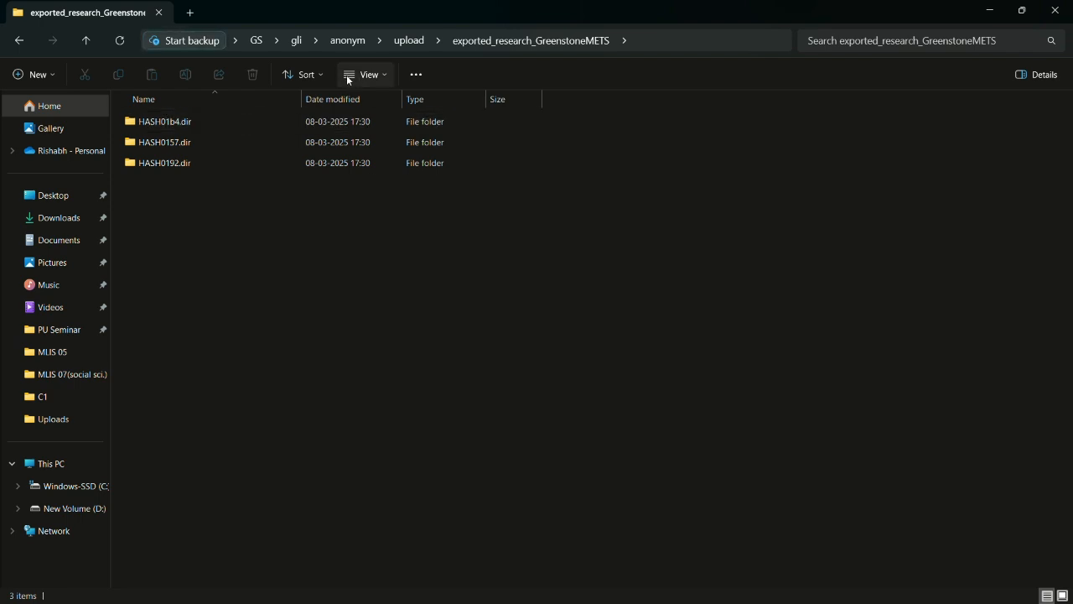
{"action": "left_click", "coordinate": [369, 74]}
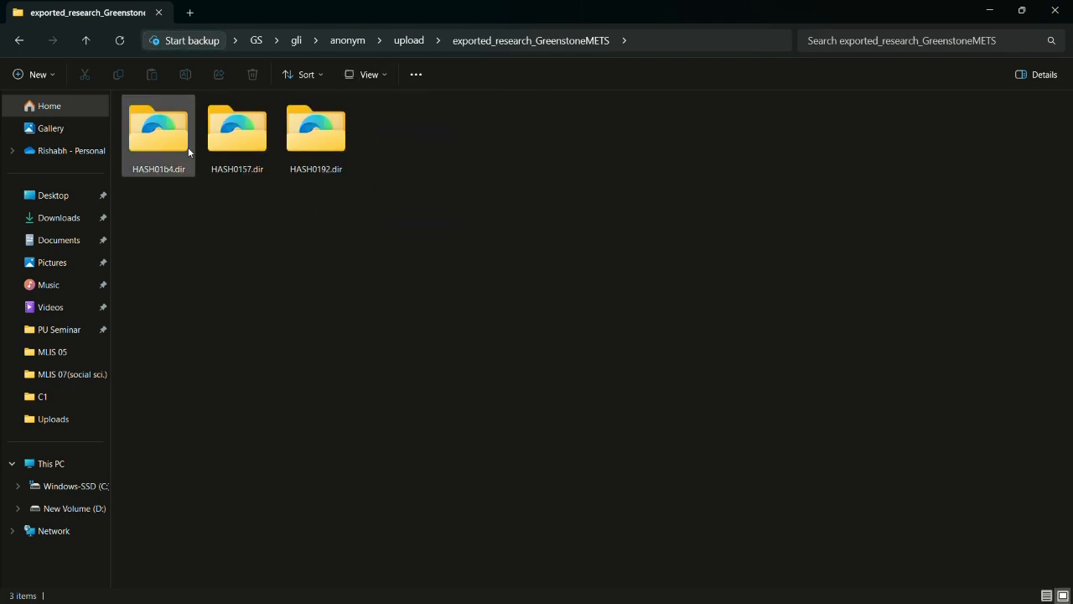
{"action": "double_click", "coordinate": [158, 128]}
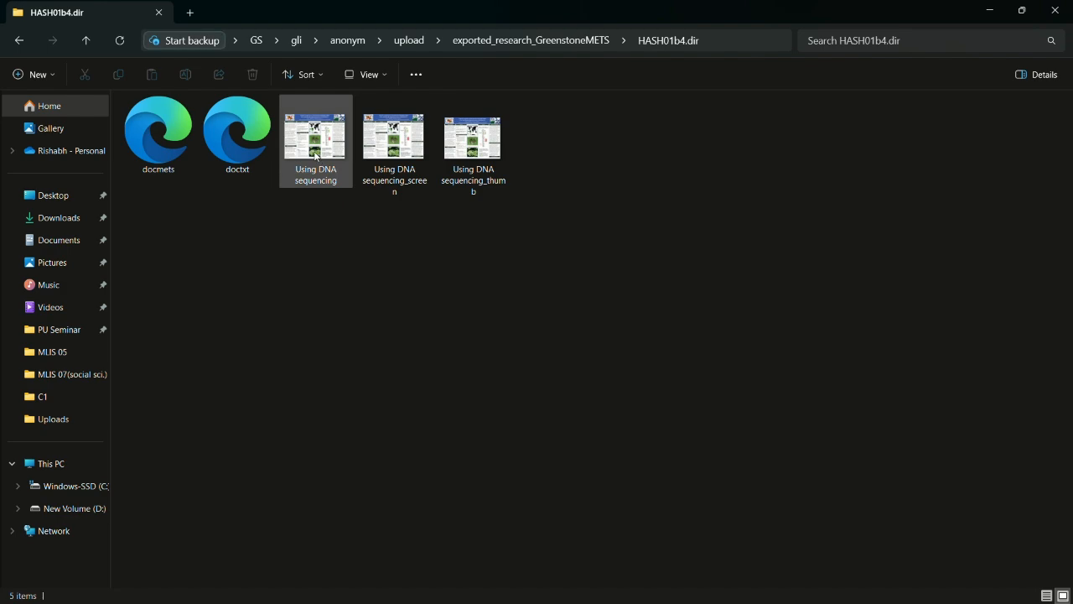
View the exported Using DNA sequencing poster image and close it
{"action": "double_click", "coordinate": [316, 134]}
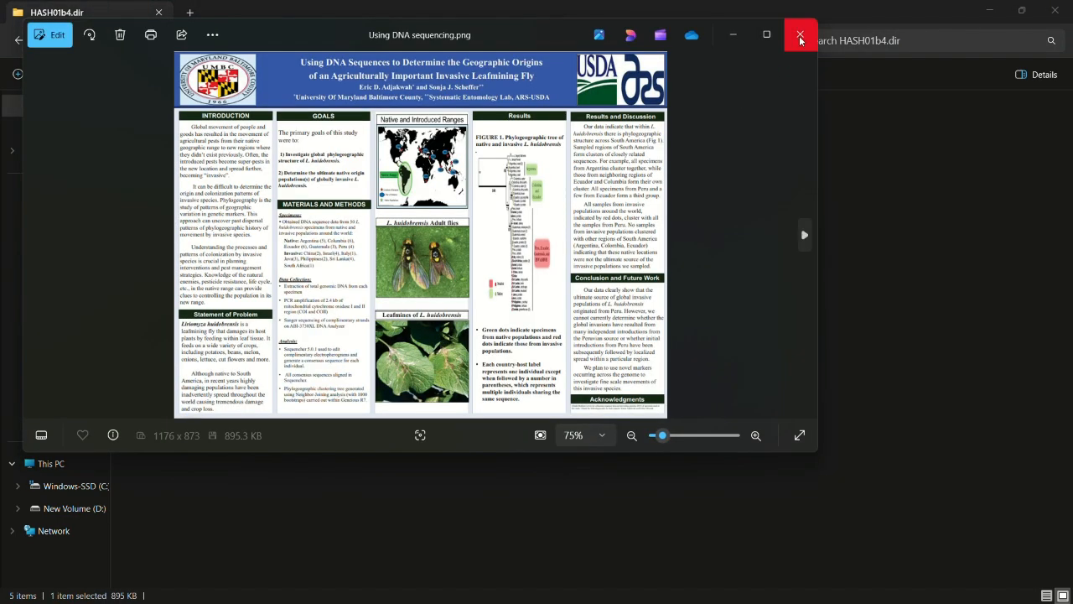
{"action": "left_click", "coordinate": [801, 34]}
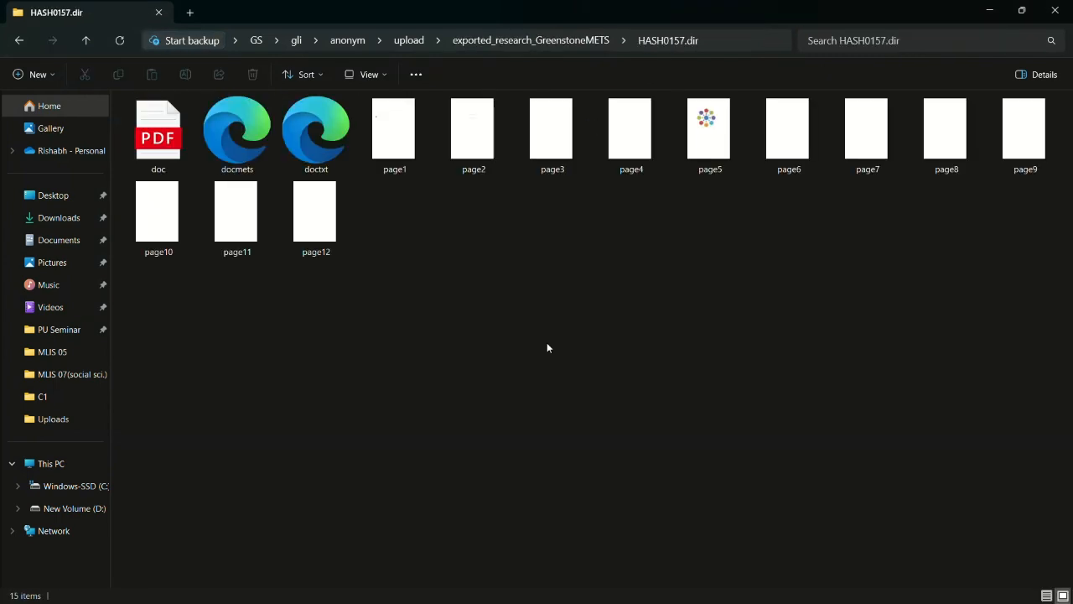
View HASH0157.dir's exported doc.pdf on librarian leadership, scrolling through its pages
{"action": "left_click", "coordinate": [158, 134]}
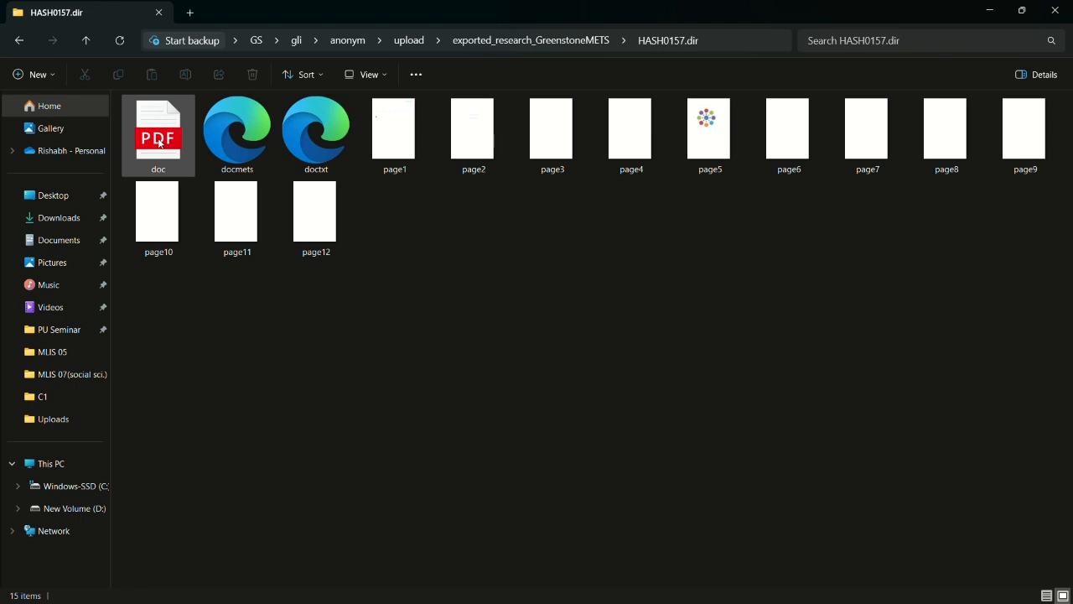
{"action": "double_click", "coordinate": [157, 134]}
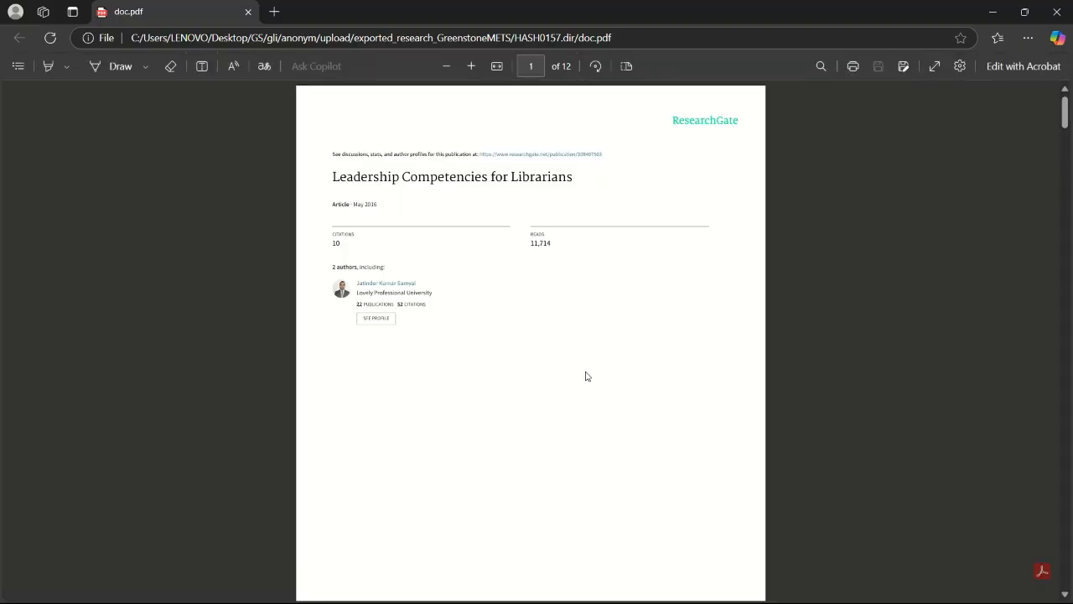
{"action": "scroll", "scroll_direction": "down", "scroll_amount": 3}
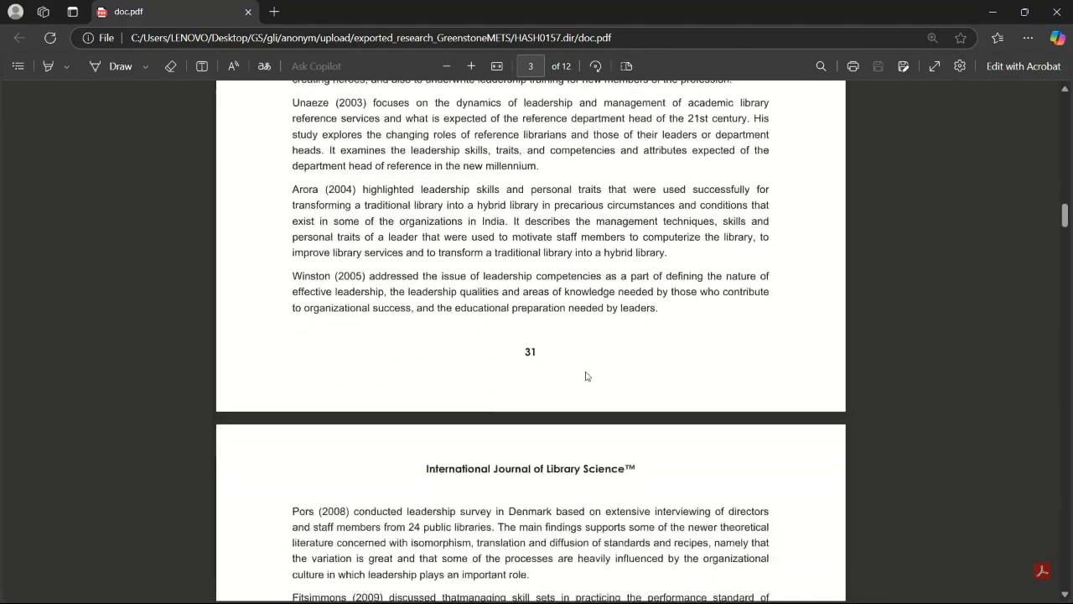
{"action": "scroll", "scroll_direction": "down", "scroll_amount": 3}
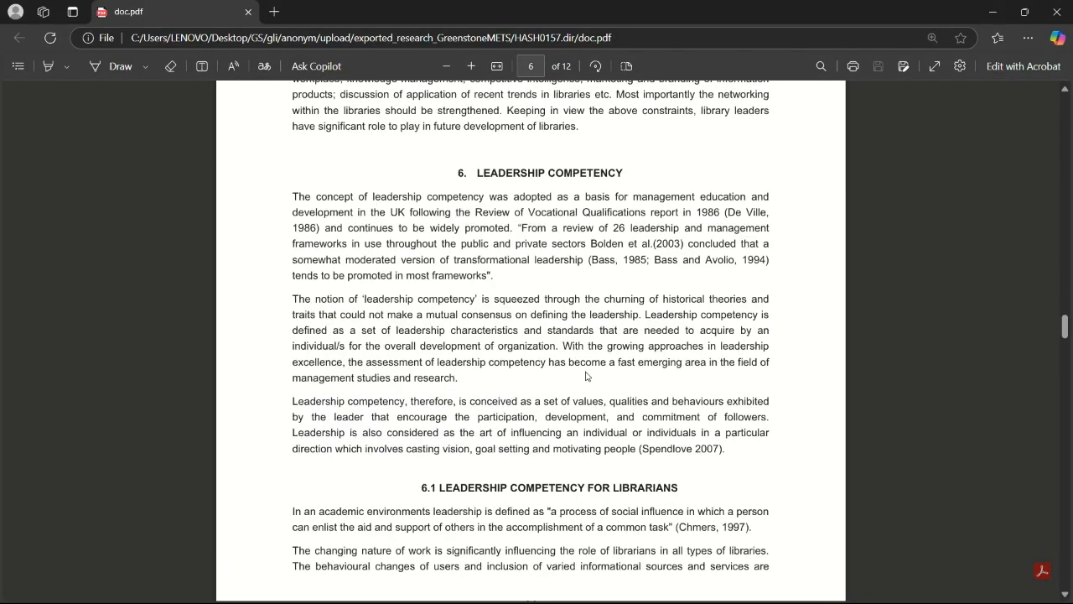
{"action": "scroll", "scroll_direction": "down", "scroll_amount": 3}
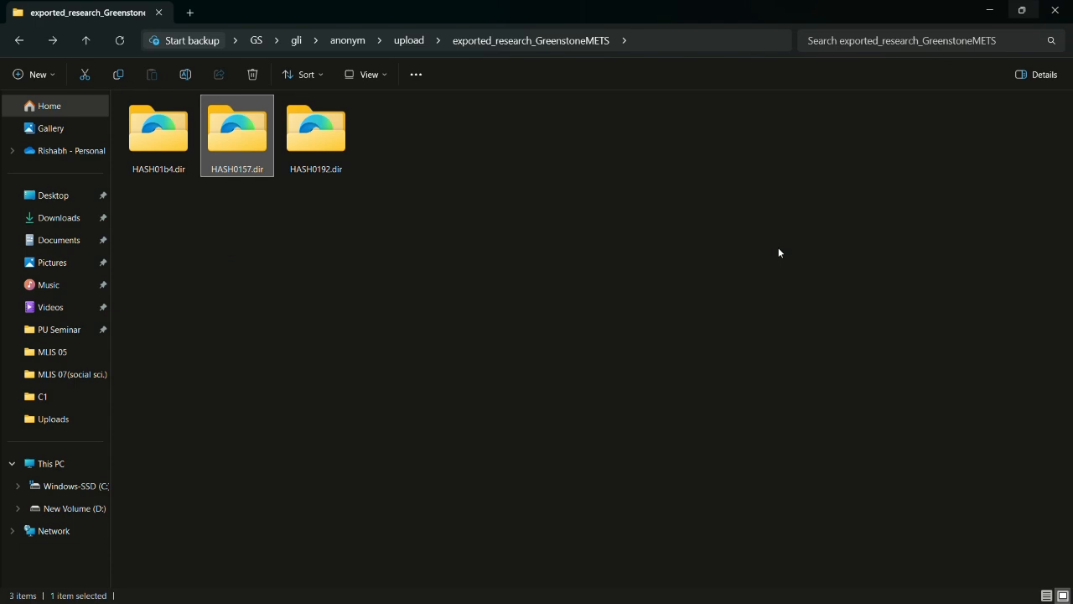
View HASH0192.dir's exported Sociology_research trends document in Word, then switch windows
{"action": "double_click", "coordinate": [315, 127]}
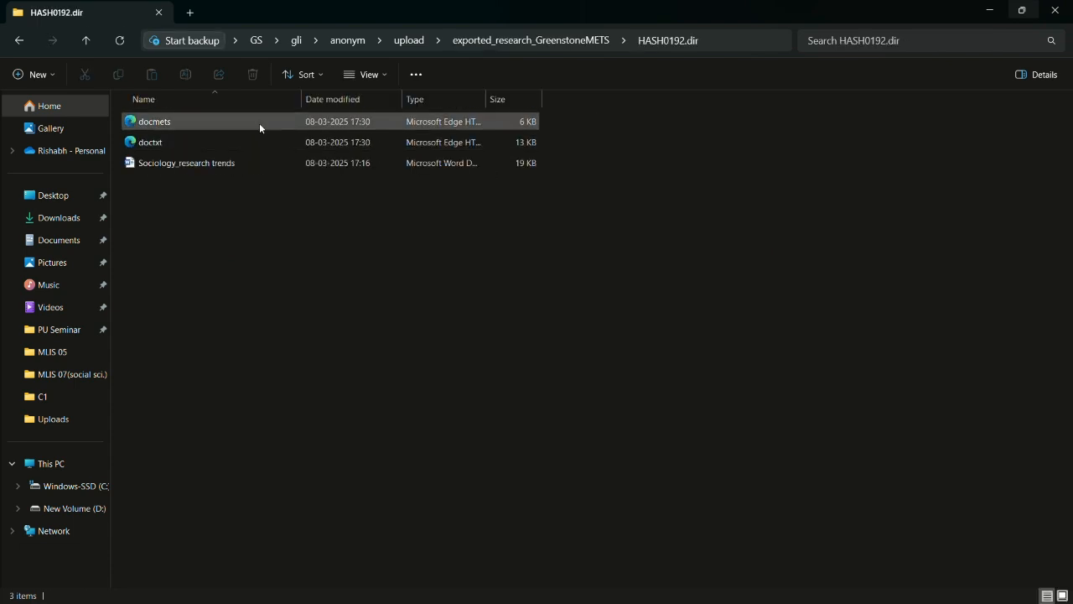
{"action": "left_click", "coordinate": [188, 163]}
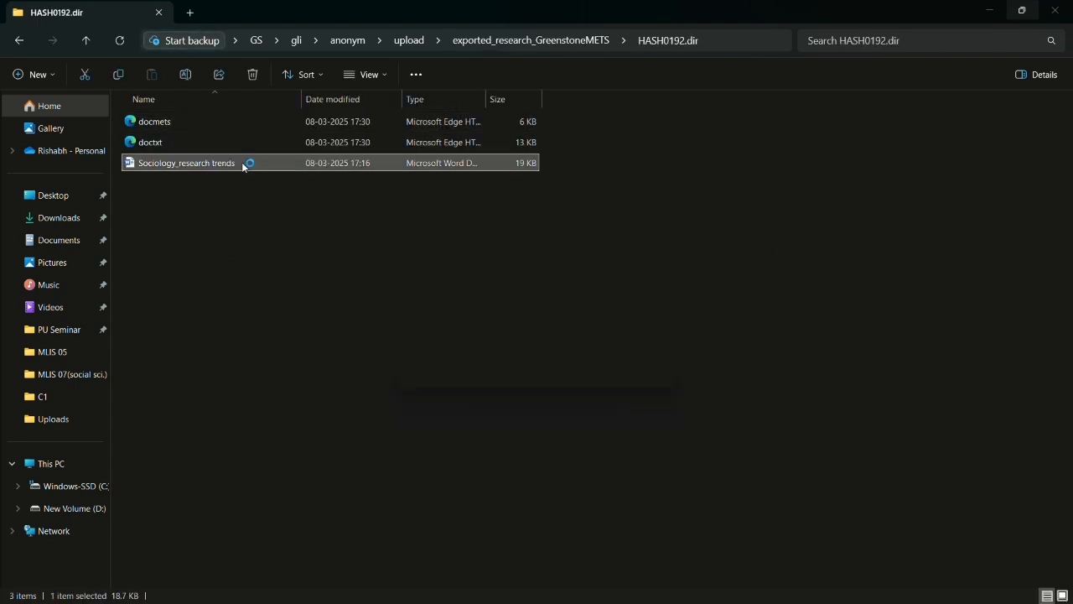
{"action": "double_click", "coordinate": [186, 162]}
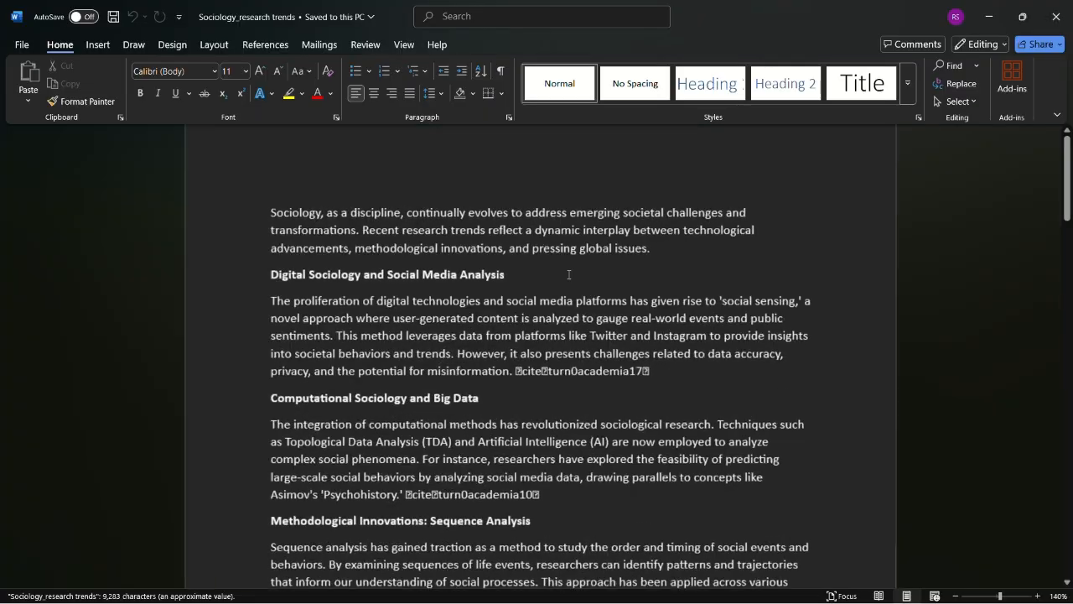
{"action": "scroll", "scroll_direction": "up", "scroll_amount": 3}
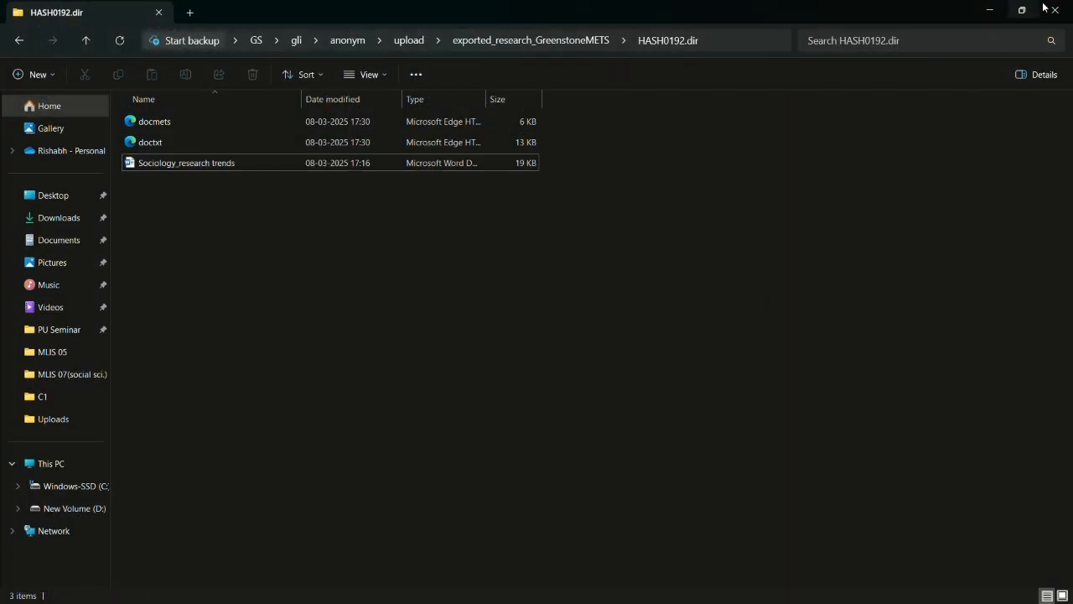
{"action": "key", "text": "Alt+Tab"}
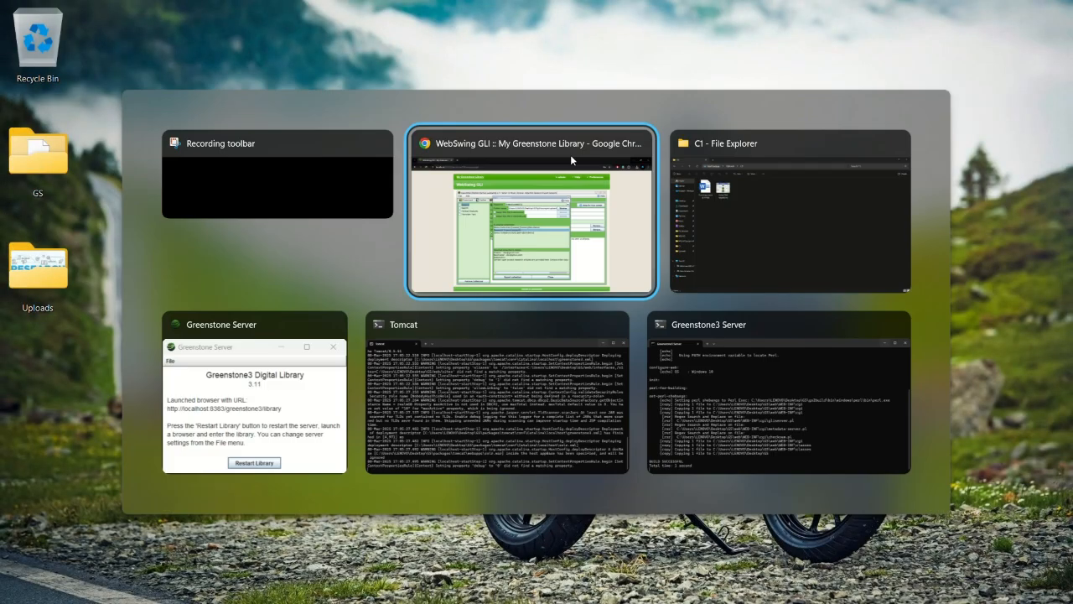
Bring Chrome with the greenstone.org About Greenstone page to the front
{"action": "left_click", "coordinate": [530, 210]}
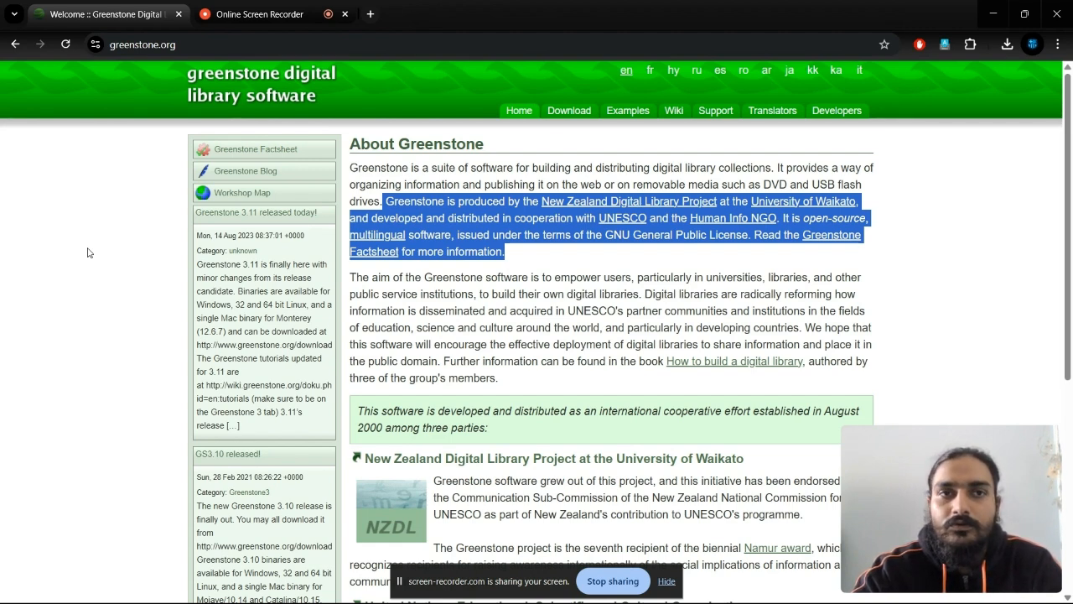
{"action": "mouse_move", "coordinate": [248, 3]}
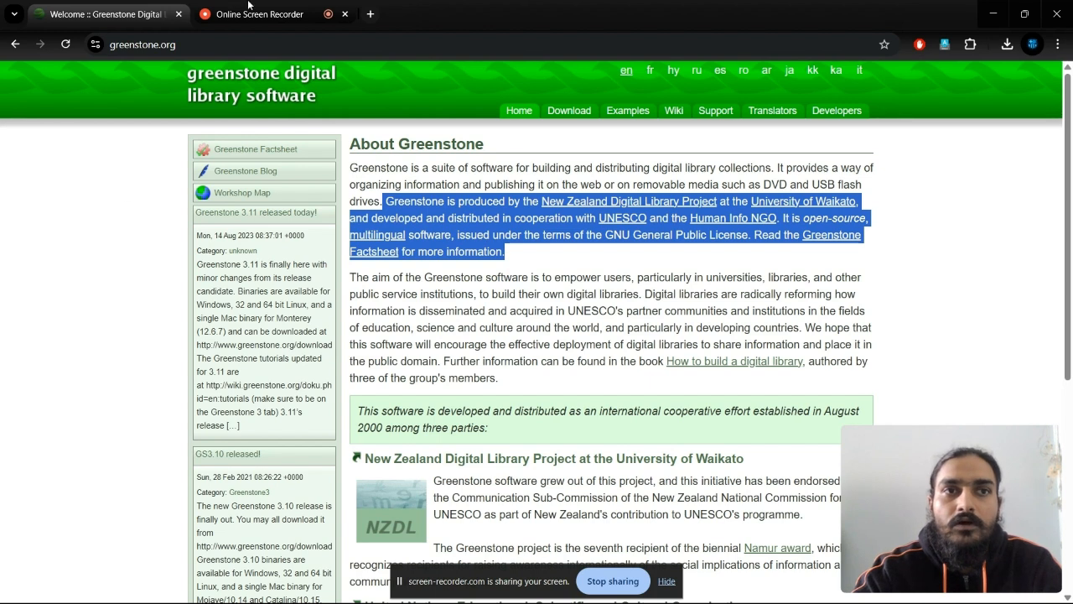
{"action": "mouse_move", "coordinate": [258, 13]}
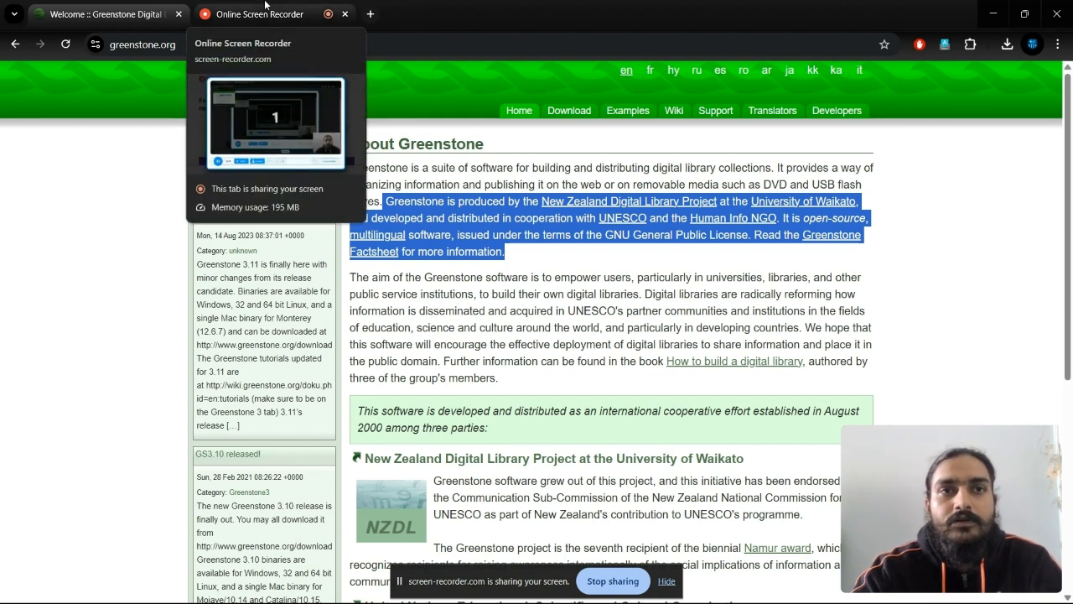